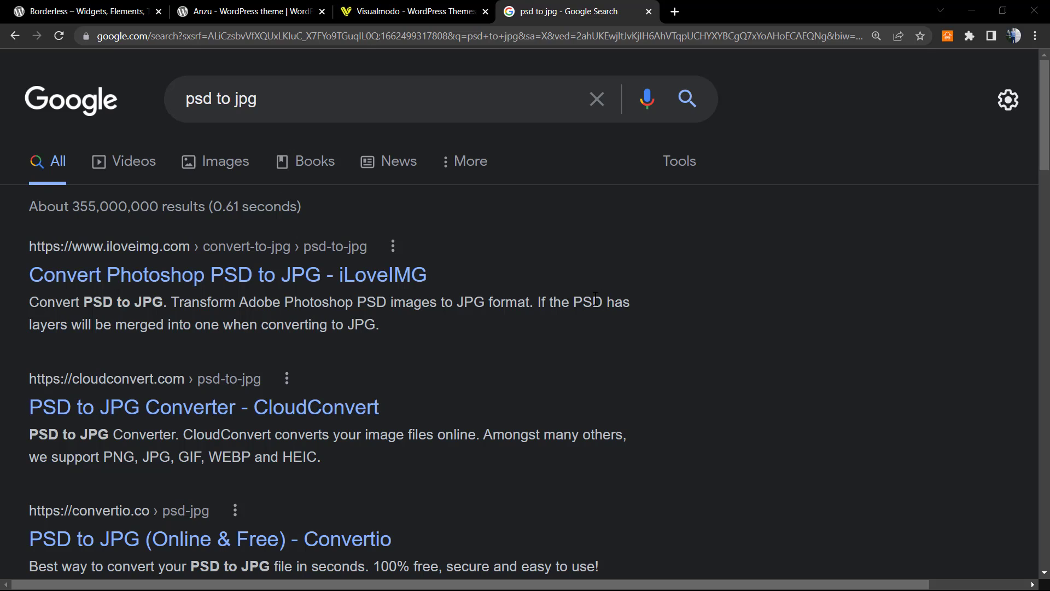
mouse_move(427, 381)
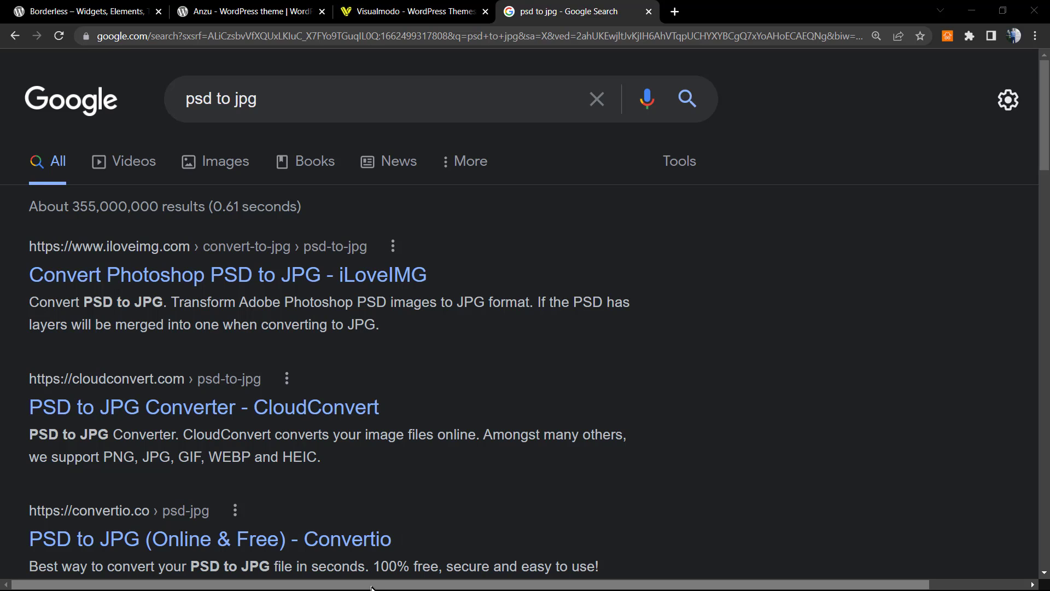
Step: Bring up the Windows Start menu over the psd to jpg search results
left_click(284, 575)
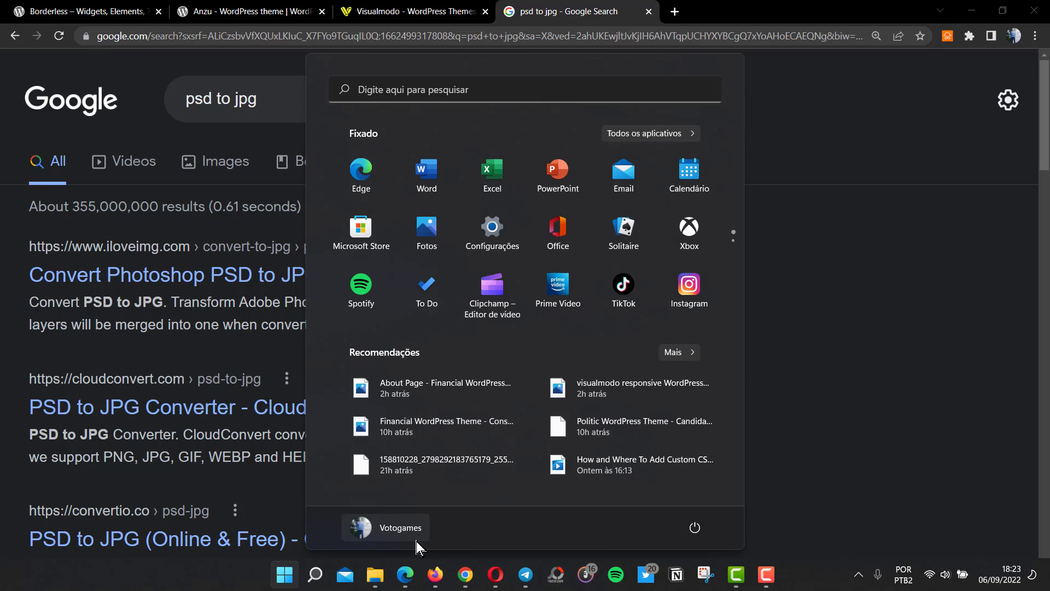
Step: Show the Downloads folder in File Explorer with borderless-banner.psd listed
left_click(374, 575)
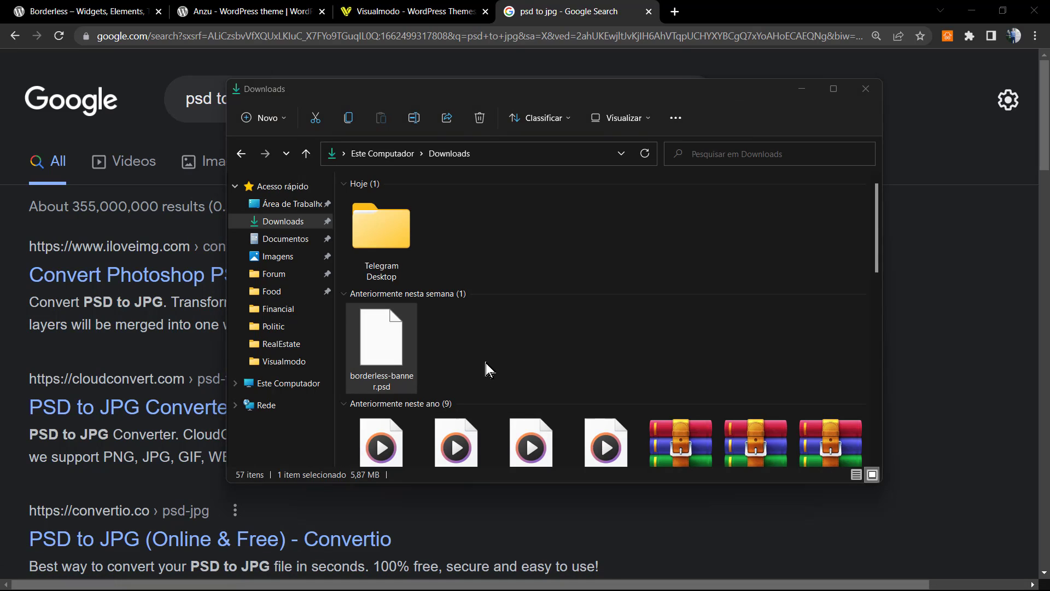
mouse_move(529, 363)
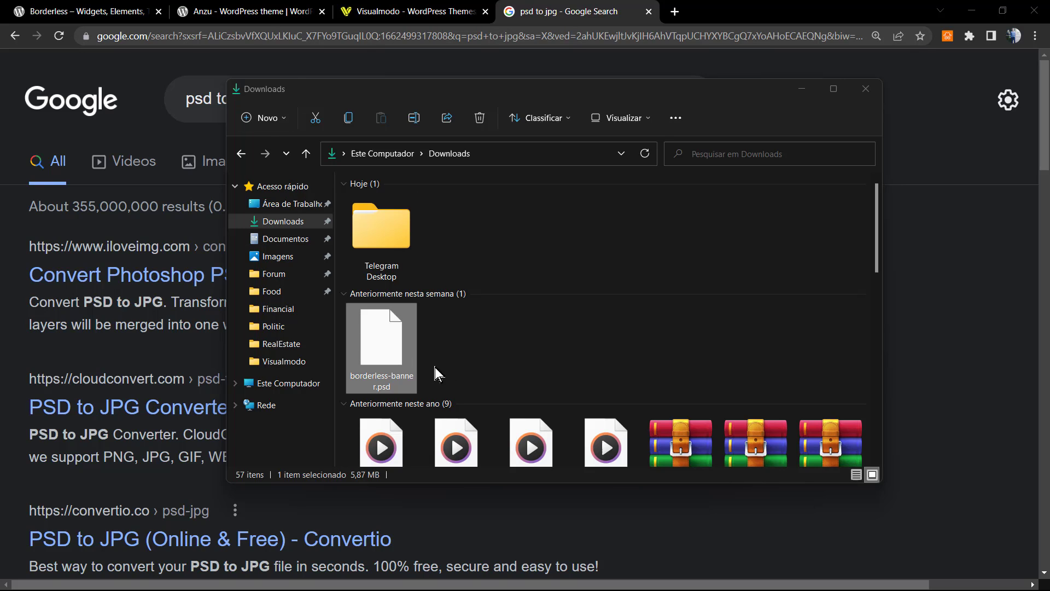
mouse_move(392, 394)
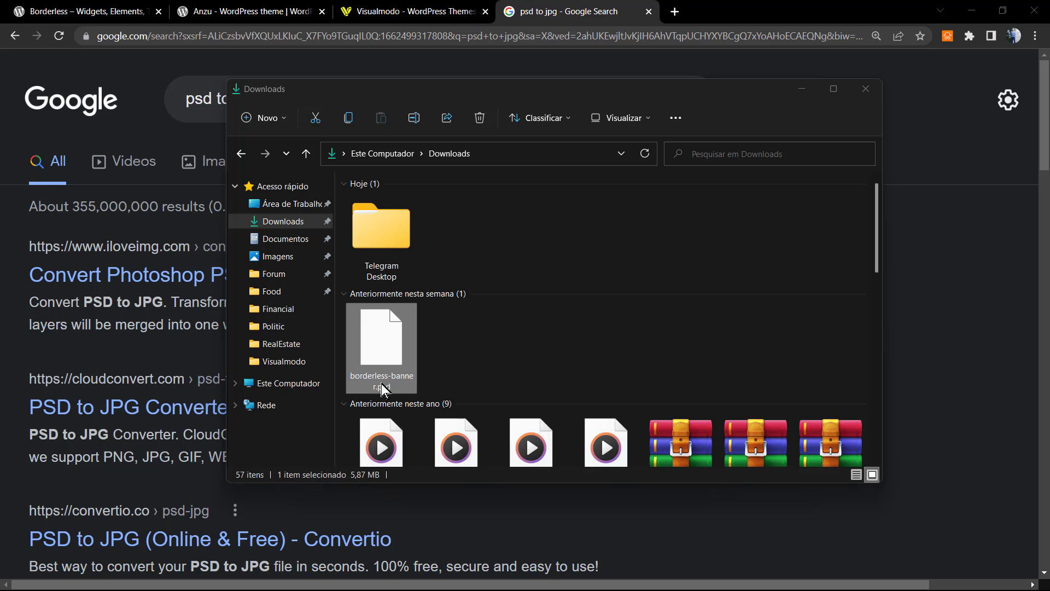
mouse_move(390, 391)
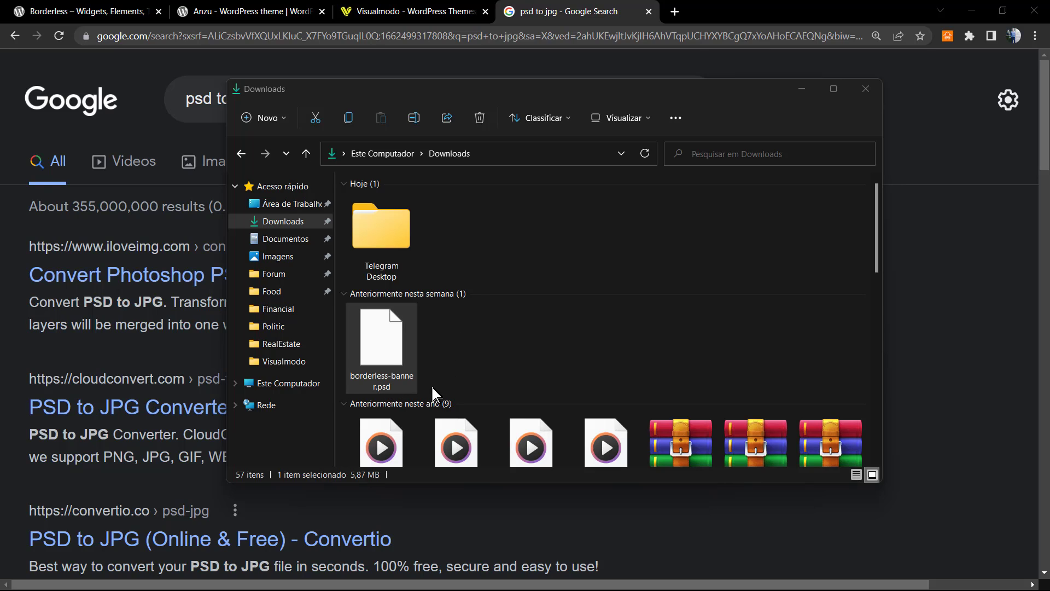
mouse_move(5, 510)
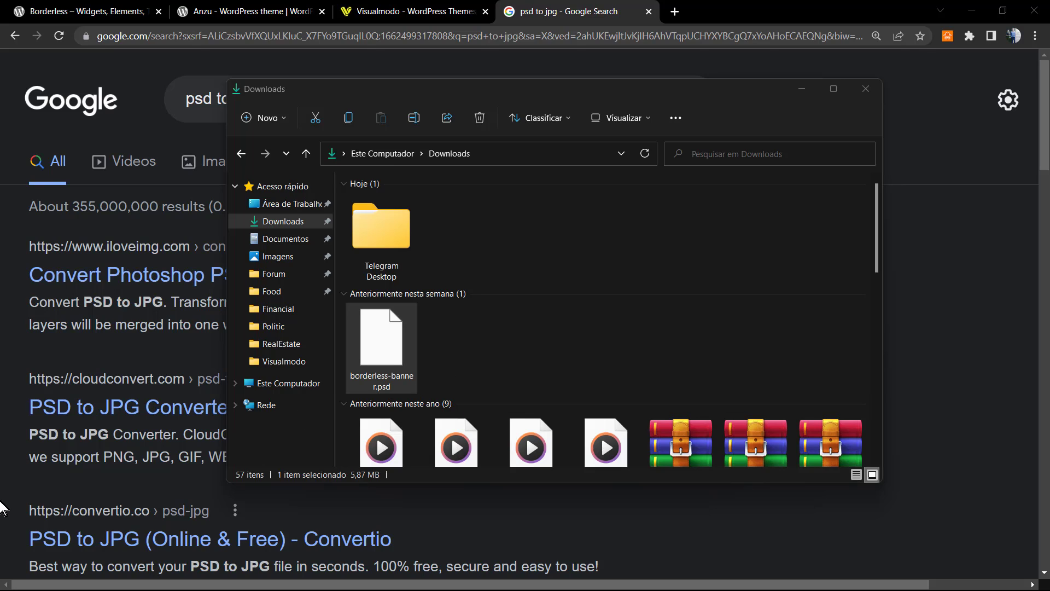
mouse_move(6, 475)
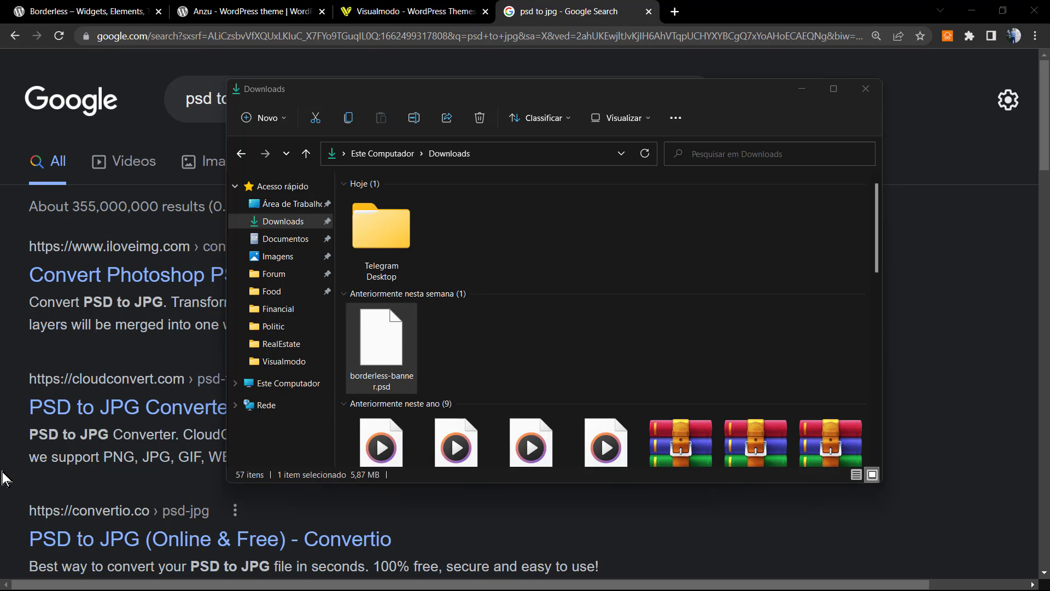
Step: Return to the Chrome psd to jpg results and focus the search query
left_click(865, 88)
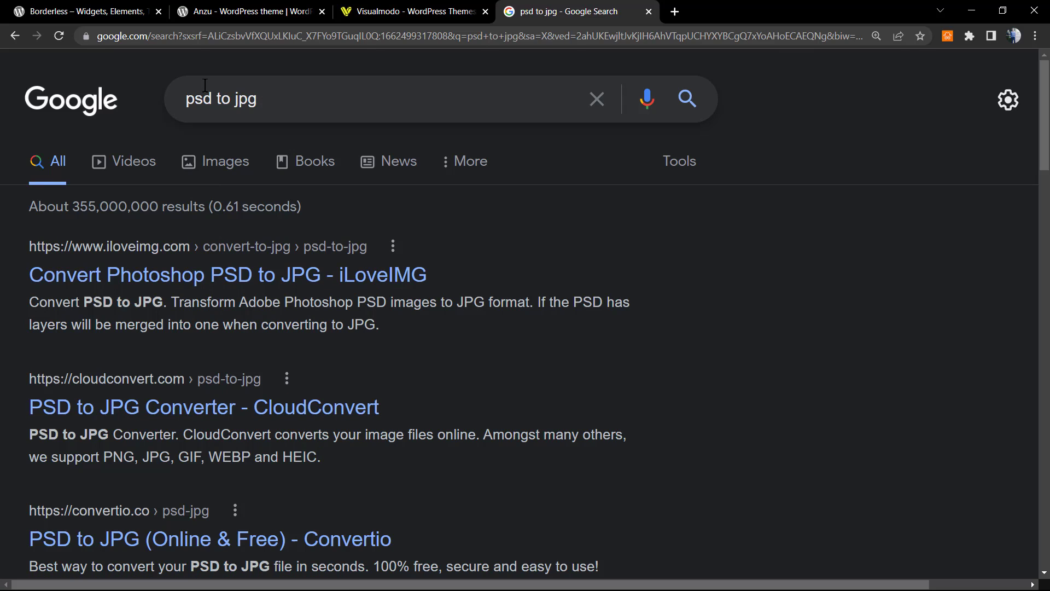
left_click(368, 98)
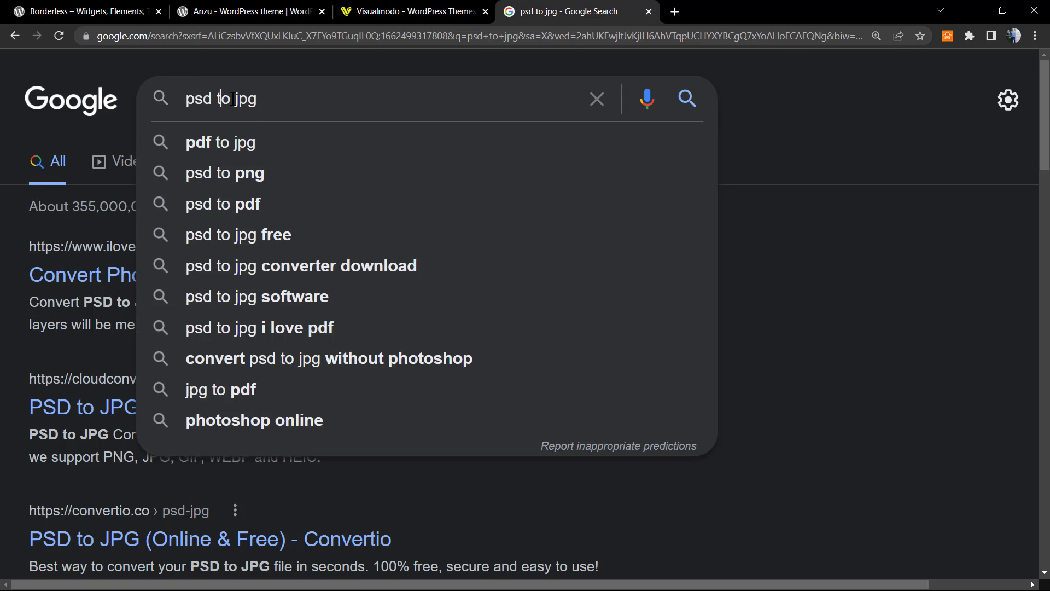
mouse_move(298, 281)
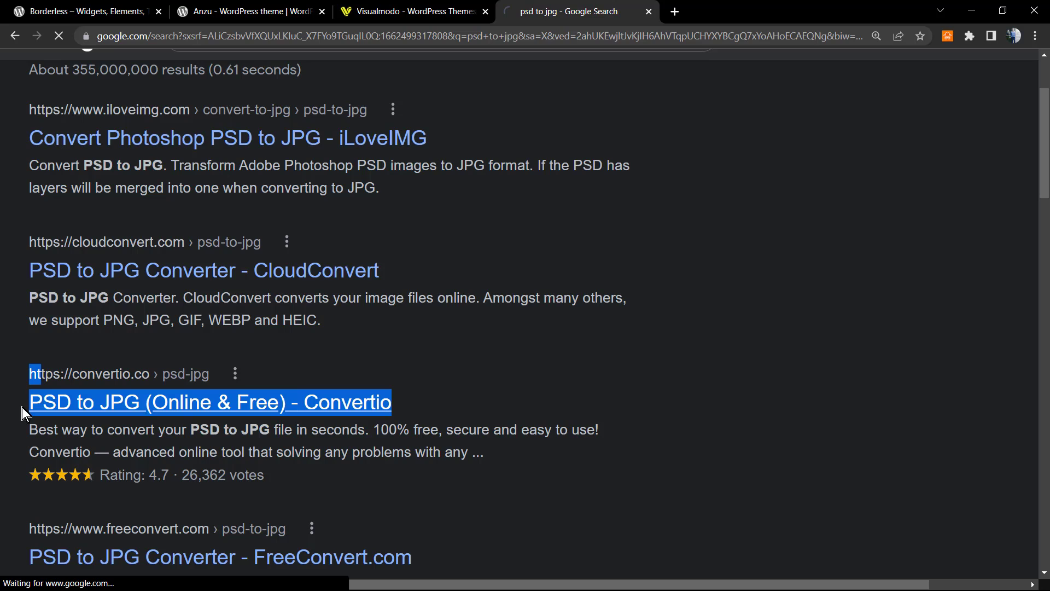
Step: Go to Convertio's PSD to JPG converter and set JPG as the output format
left_click(210, 402)
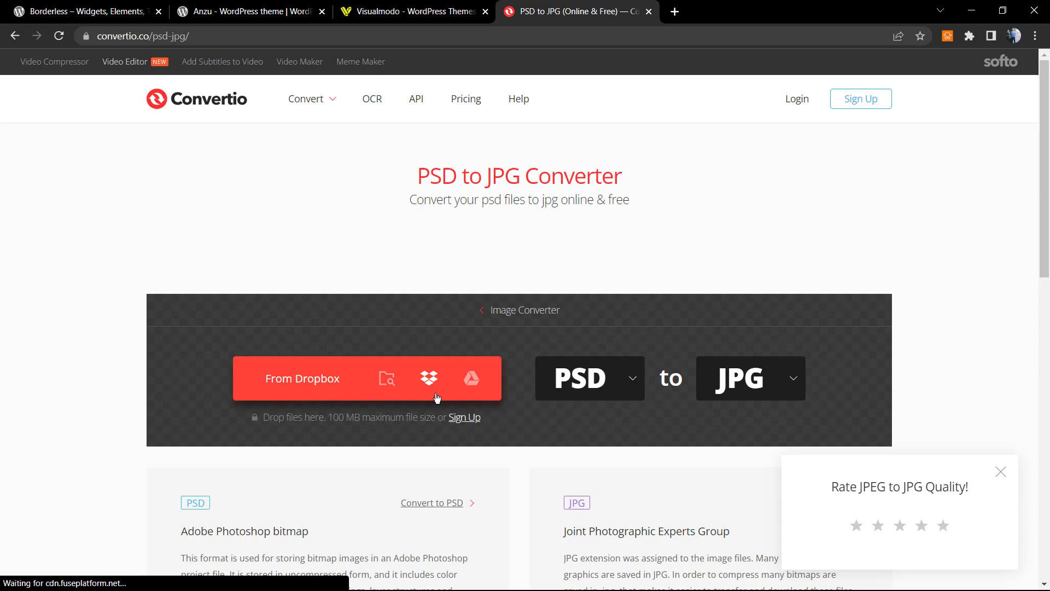
mouse_move(354, 426)
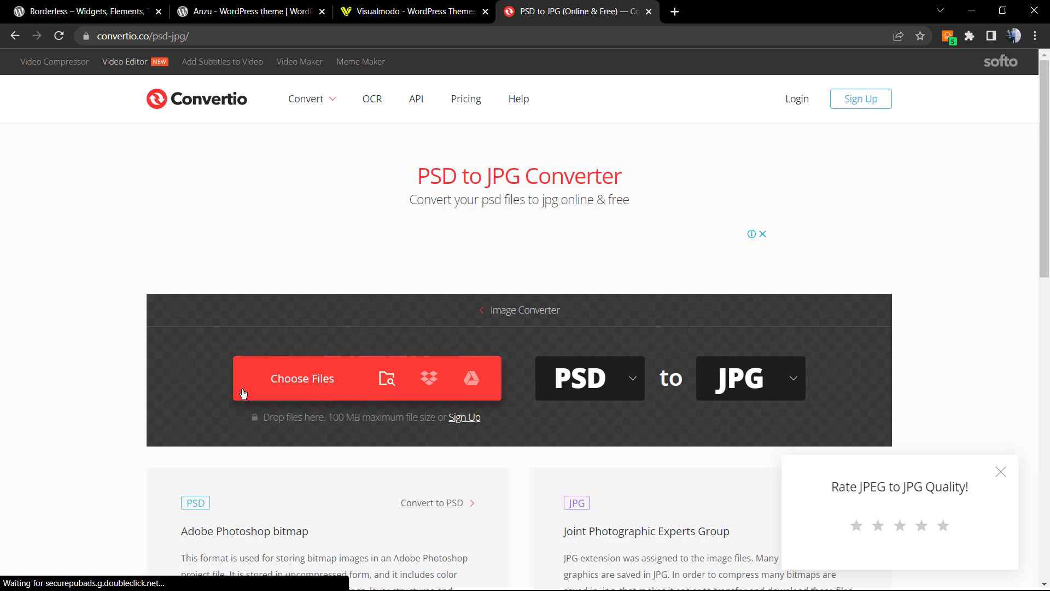
mouse_move(484, 240)
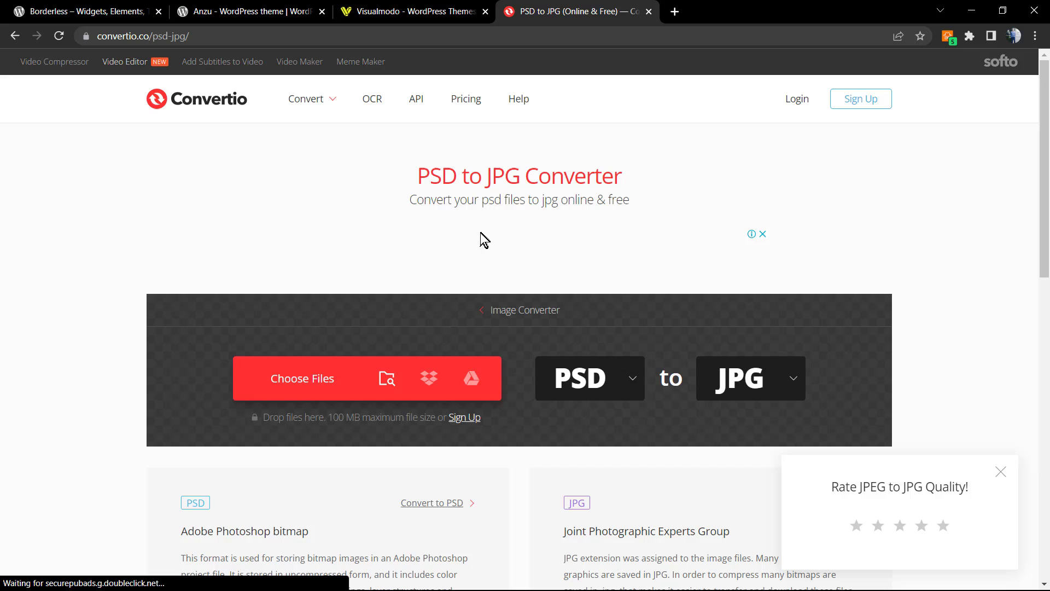
mouse_move(750, 378)
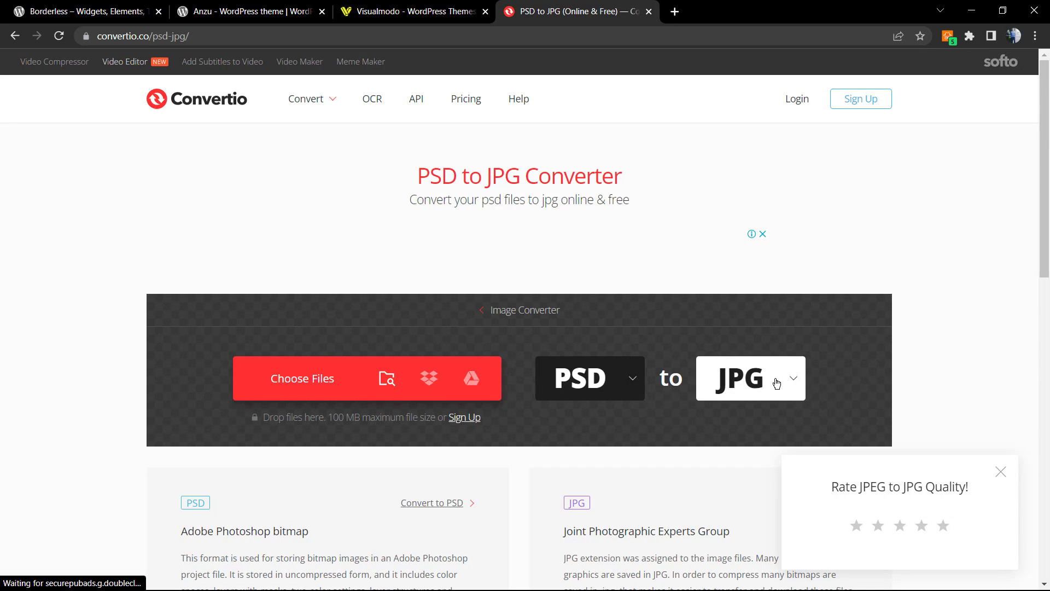
left_click(750, 378)
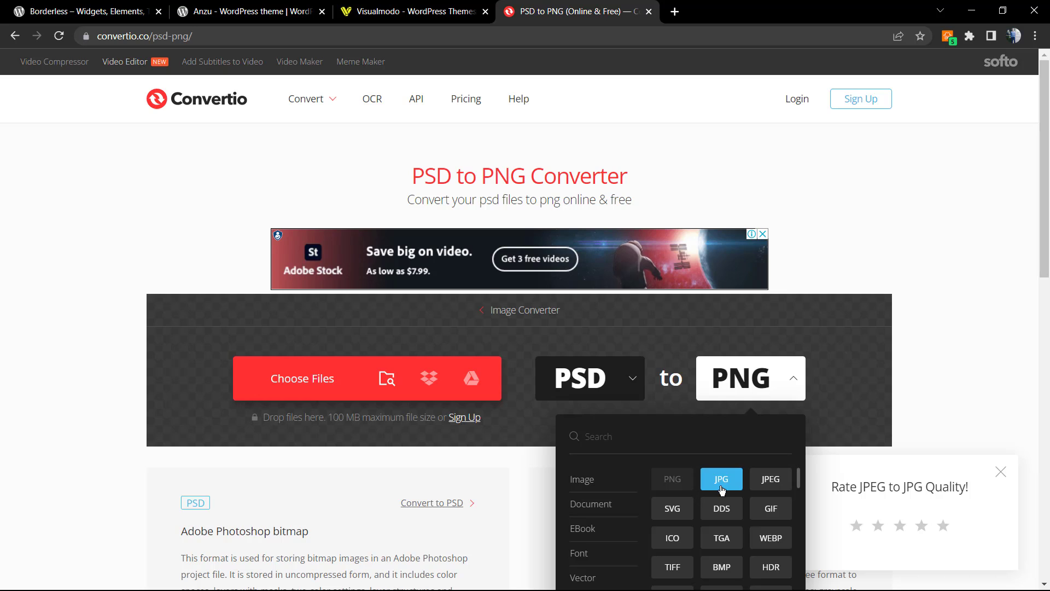
left_click(722, 479)
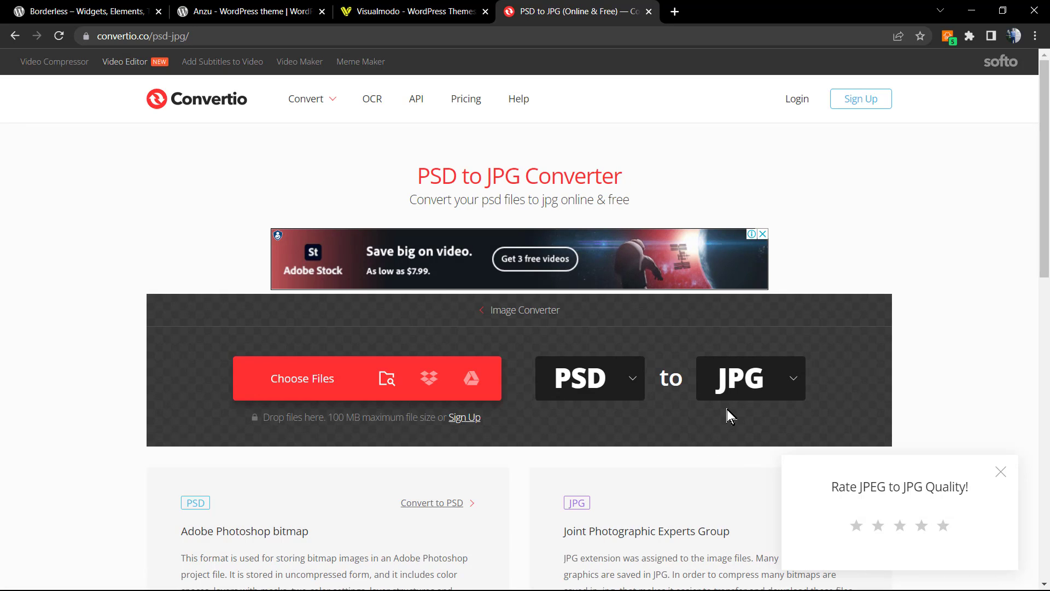
mouse_move(574, 392)
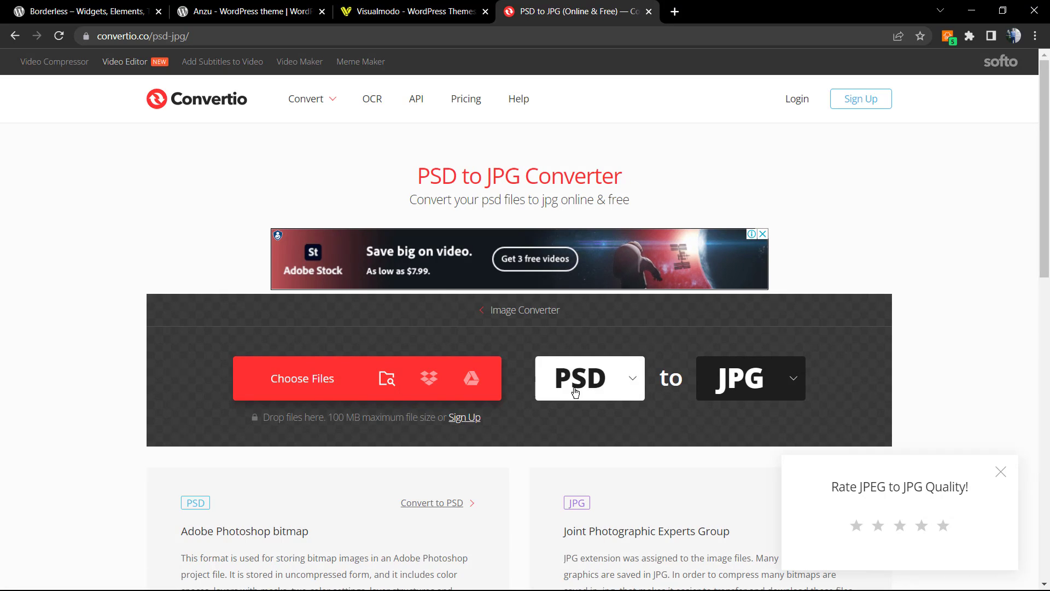
mouse_move(301, 378)
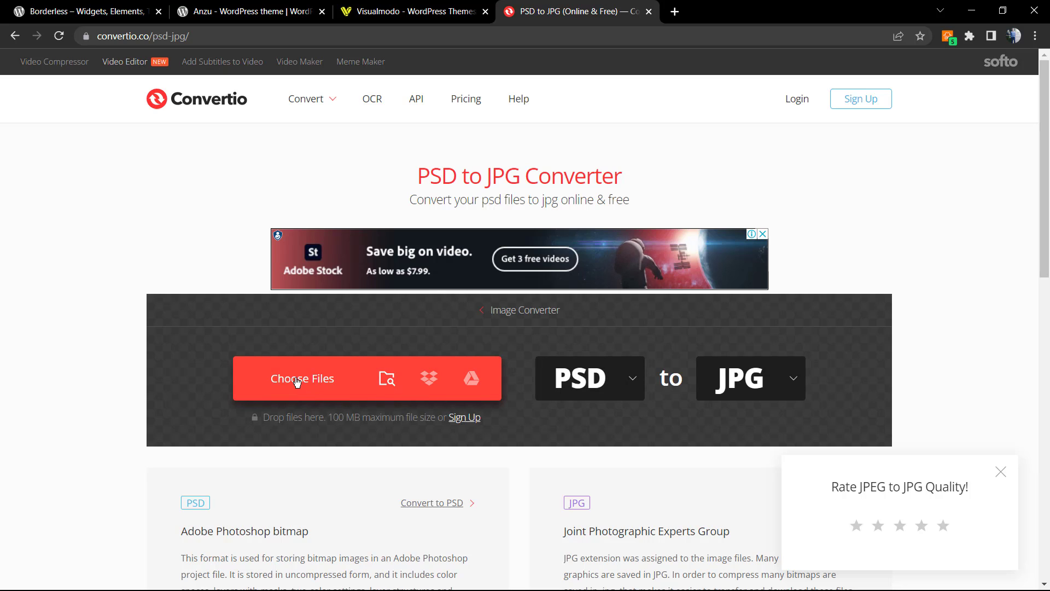
mouse_move(471, 378)
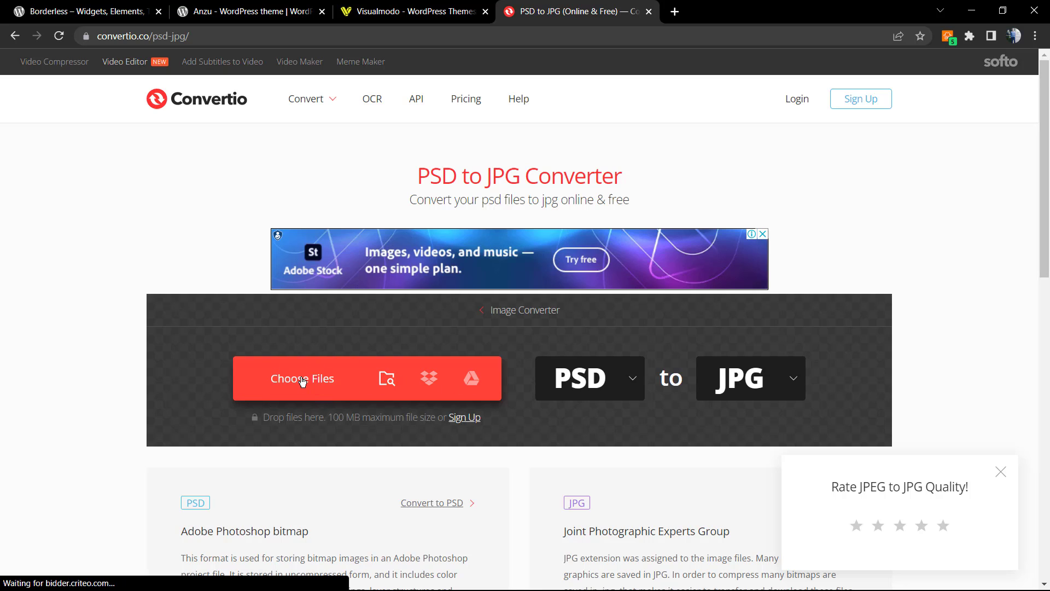
Step: Upload borderless-banner.psd from Downloads to Convertio for JPG conversion
left_click(302, 378)
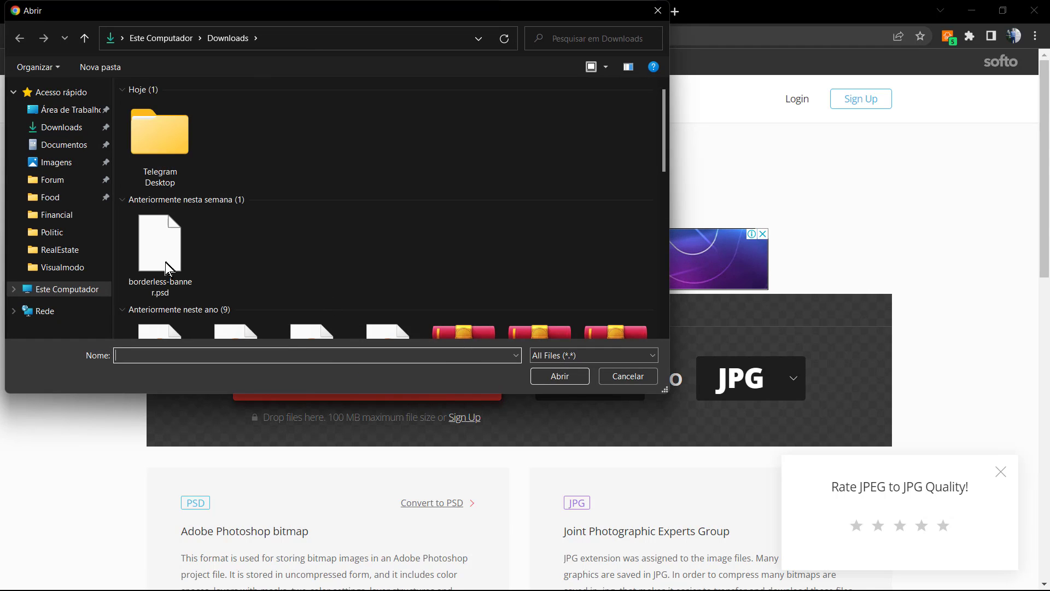
left_click(159, 241)
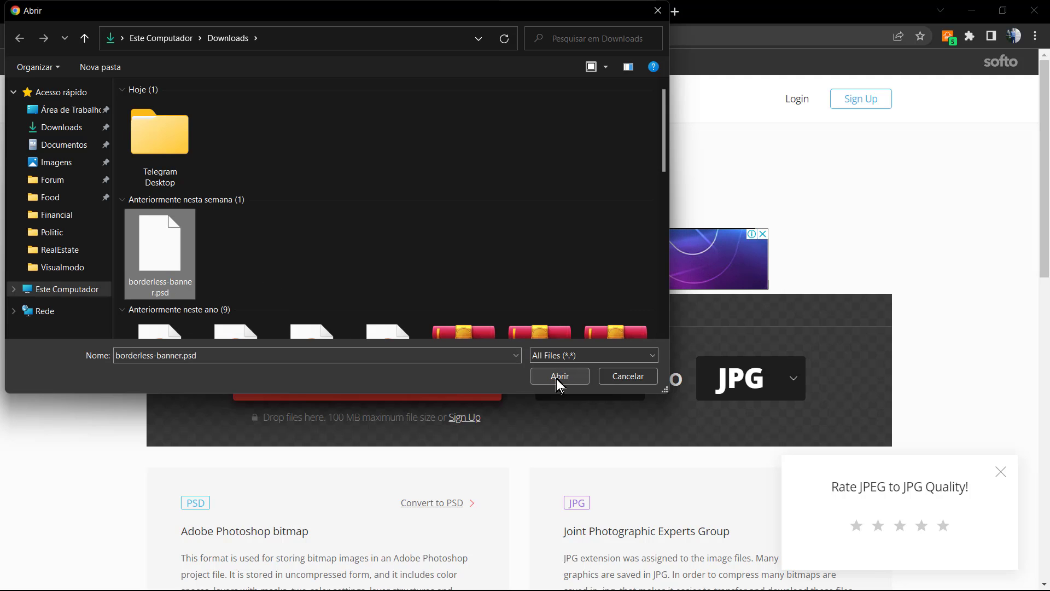
left_click(559, 376)
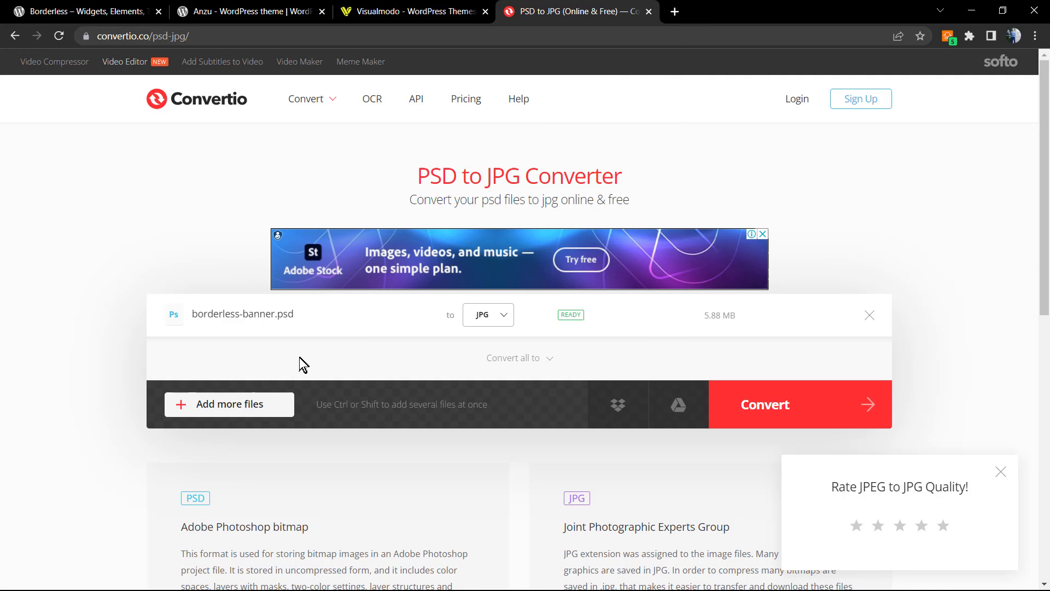
mouse_move(602, 321)
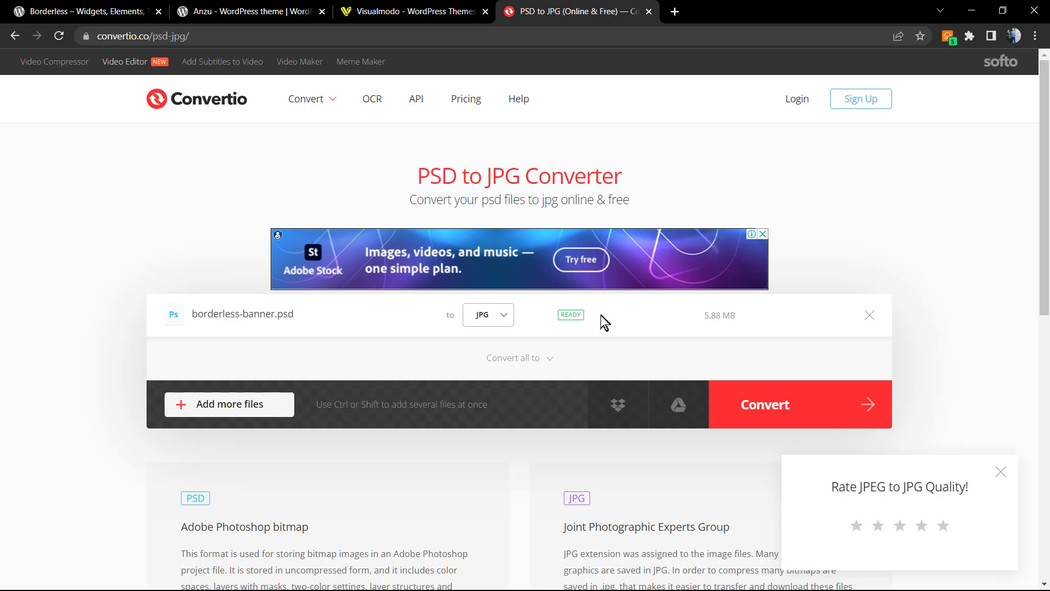
mouse_move(288, 322)
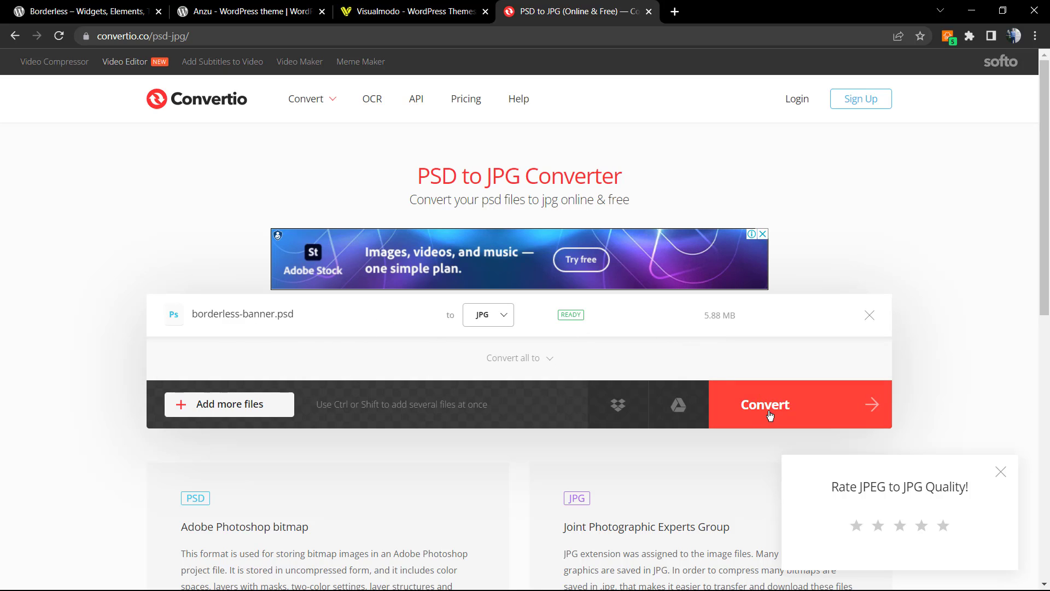
Step: Convert to borderless-banner.jpg, download it and view the banner in the photo viewer
left_click(764, 404)
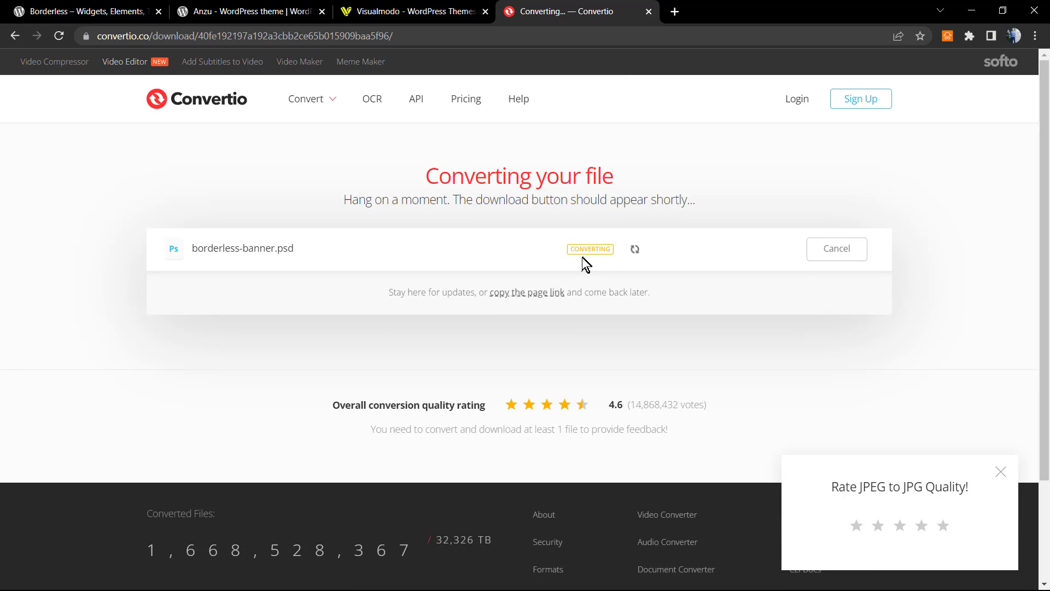
mouse_move(632, 271)
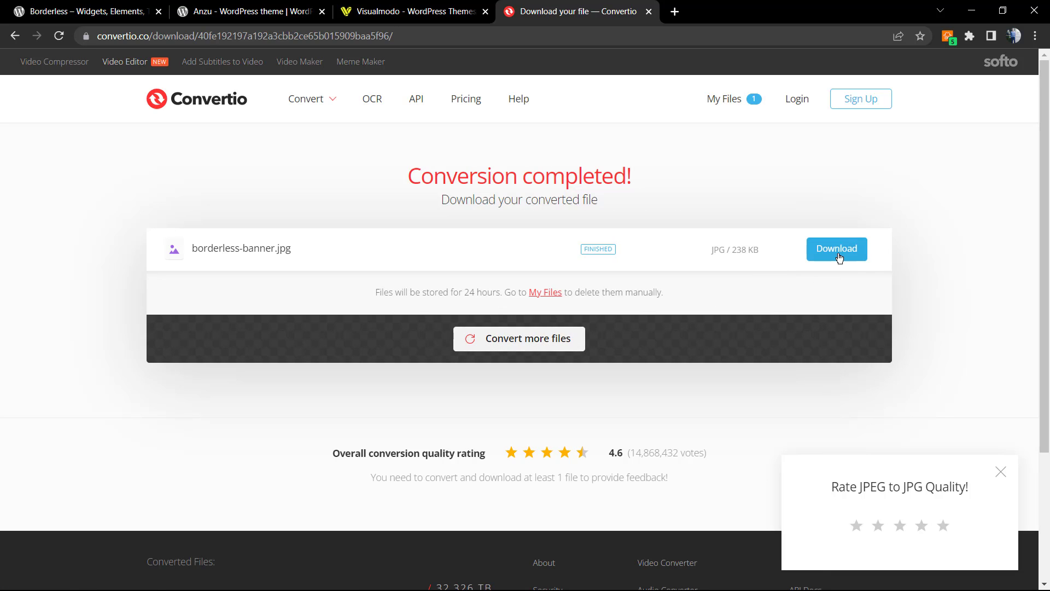
left_click(836, 248)
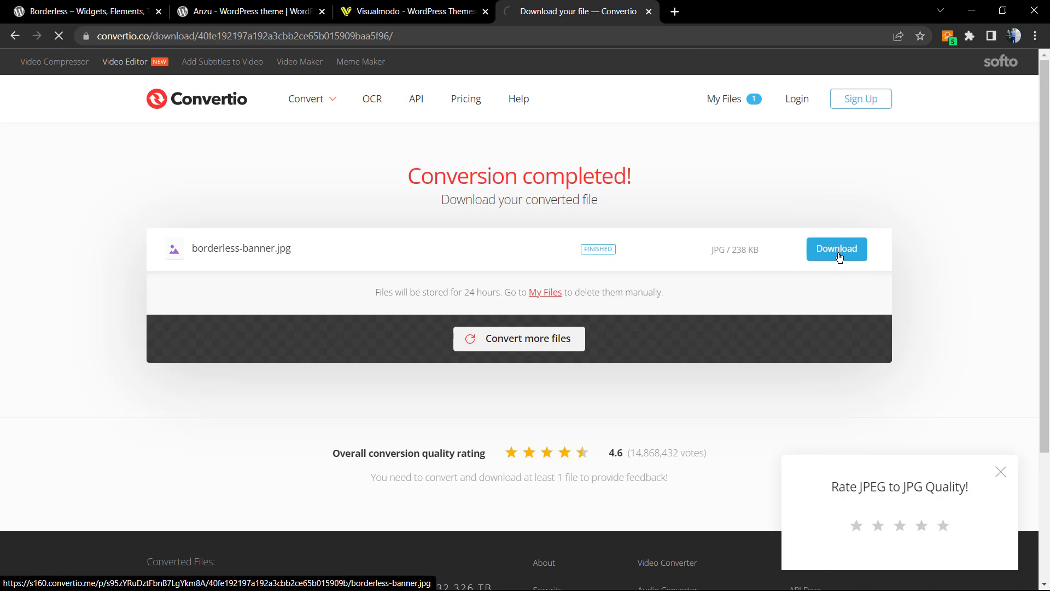
left_click(836, 249)
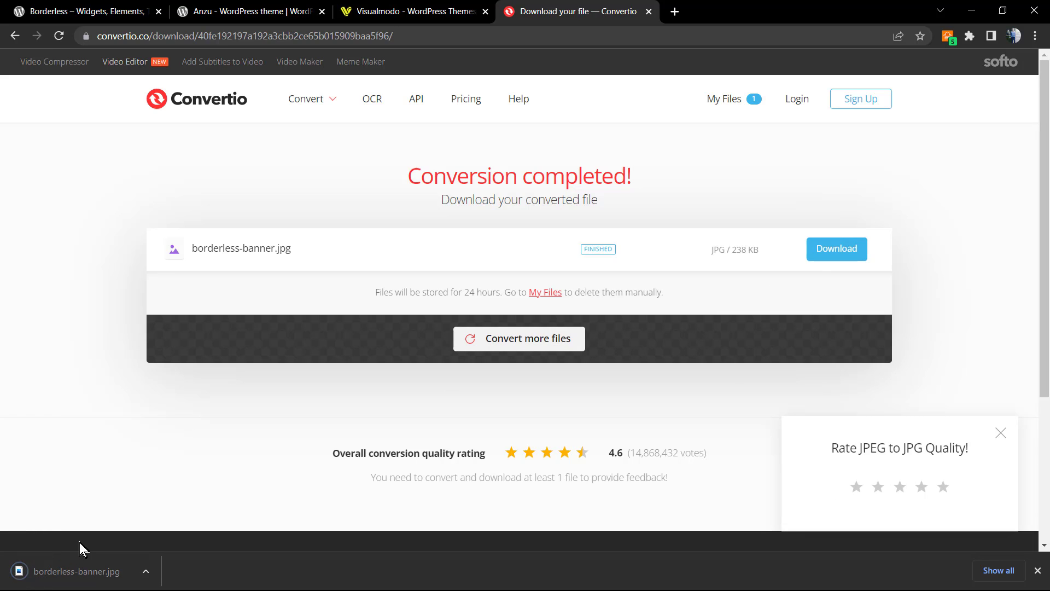
left_click(79, 571)
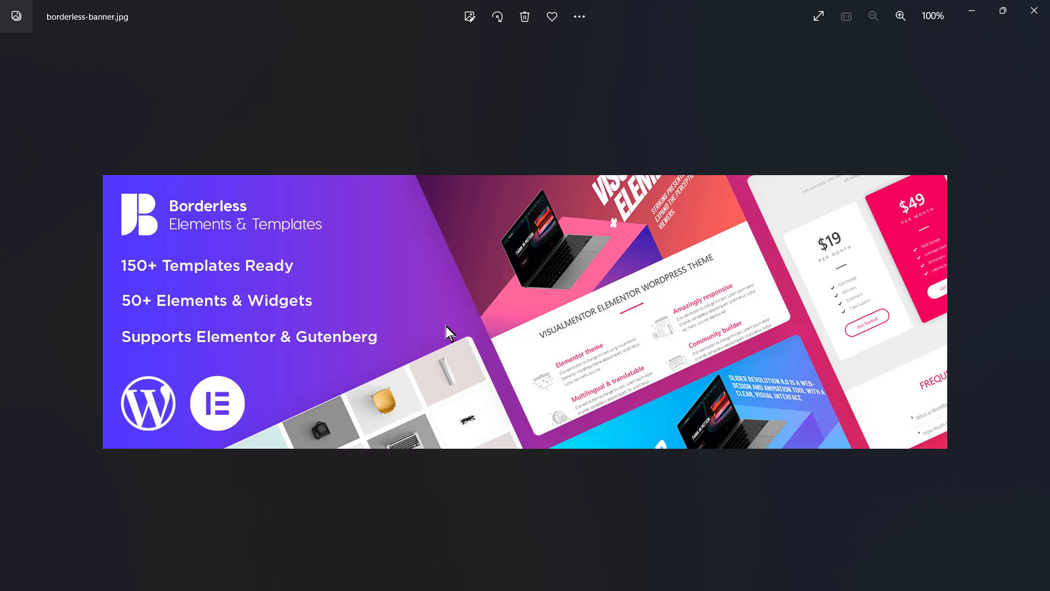
mouse_move(989, 32)
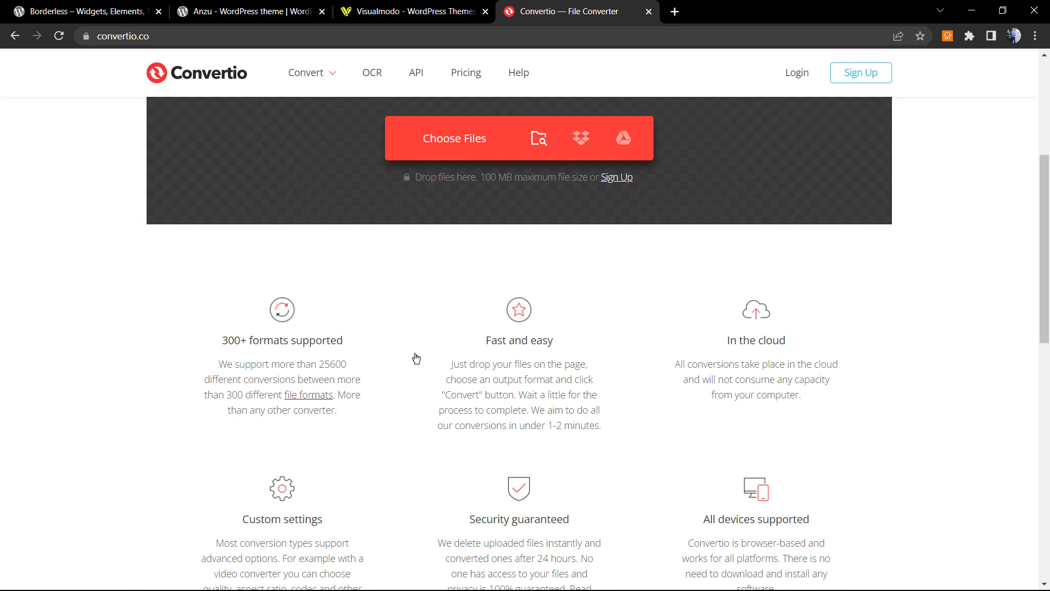
Step: Upload borderless-banner.psd again and set PNG as the output format
scroll("up", 3)
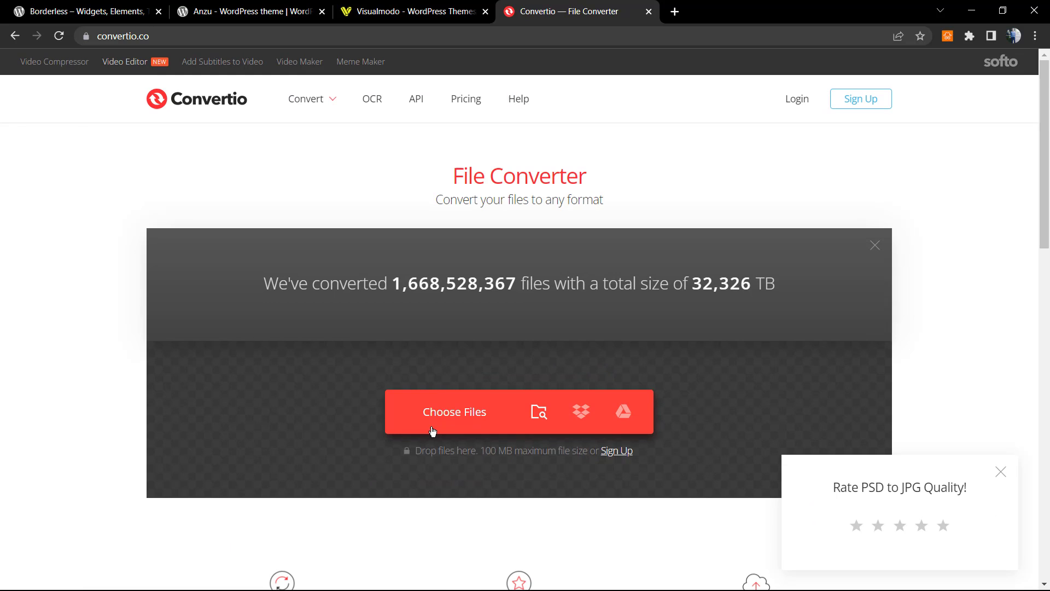
left_click(454, 412)
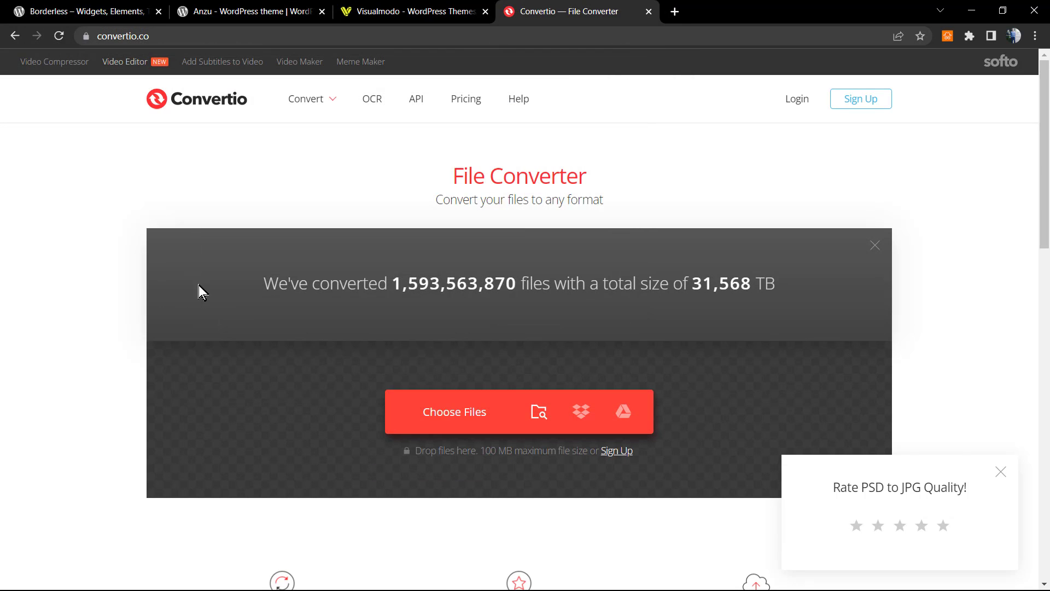
left_click(454, 411)
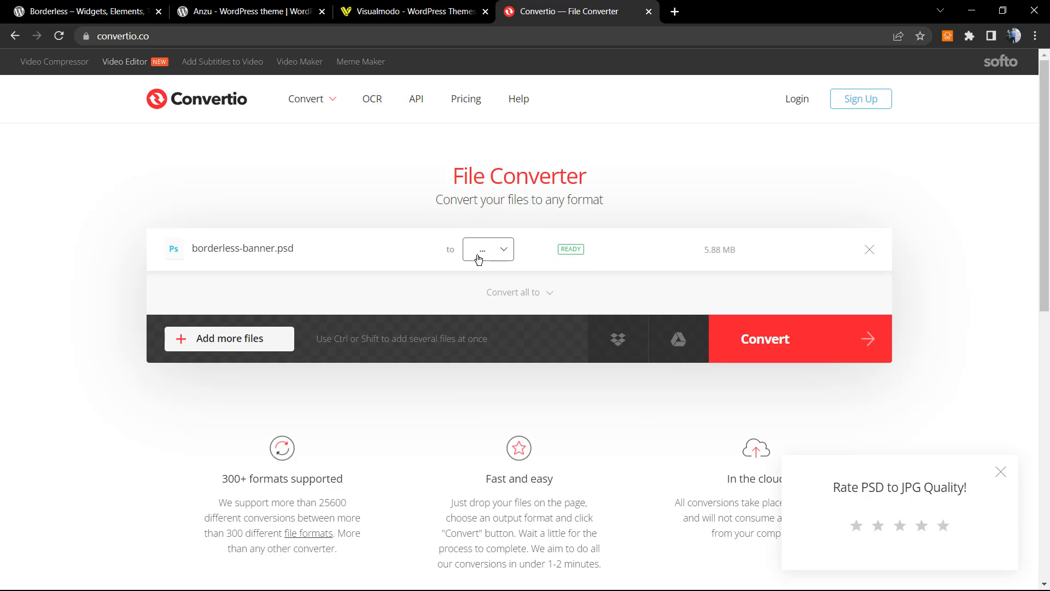
left_click(488, 250)
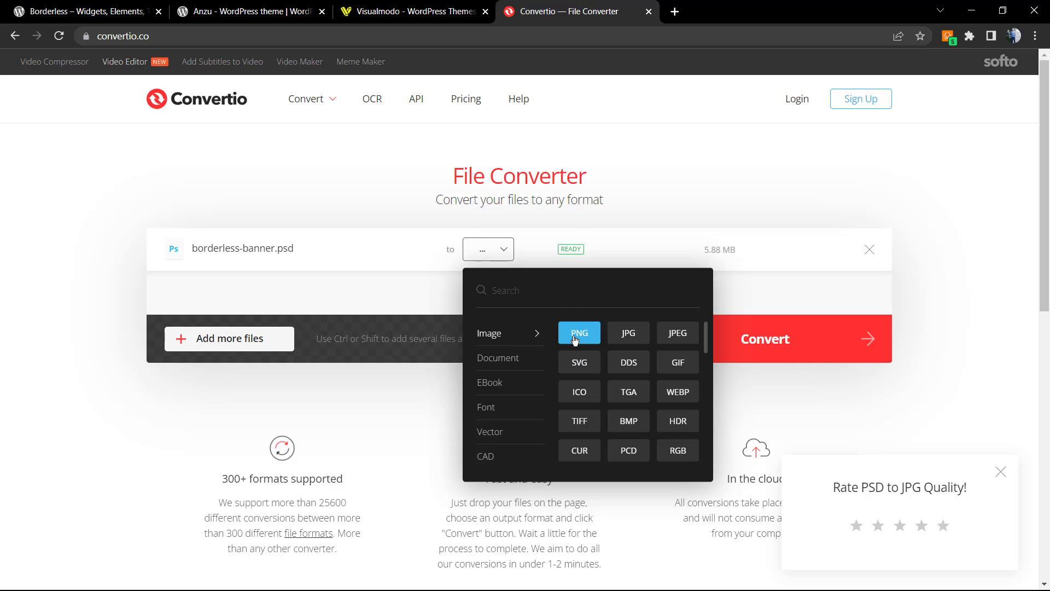
left_click(578, 333)
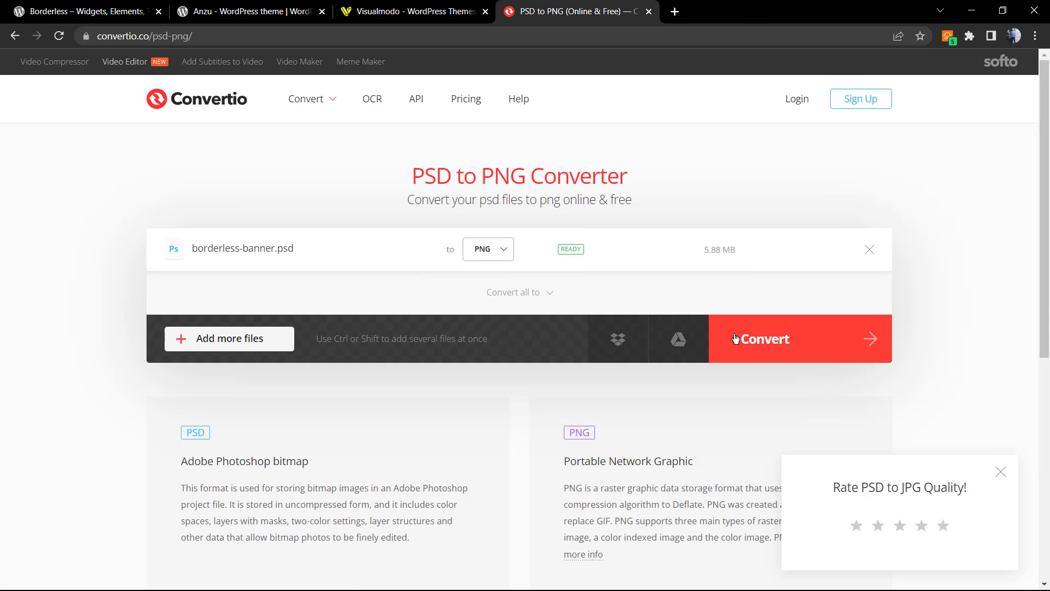
Step: Convert to borderless-banner.png (514 KB), download it and view the result
left_click(760, 338)
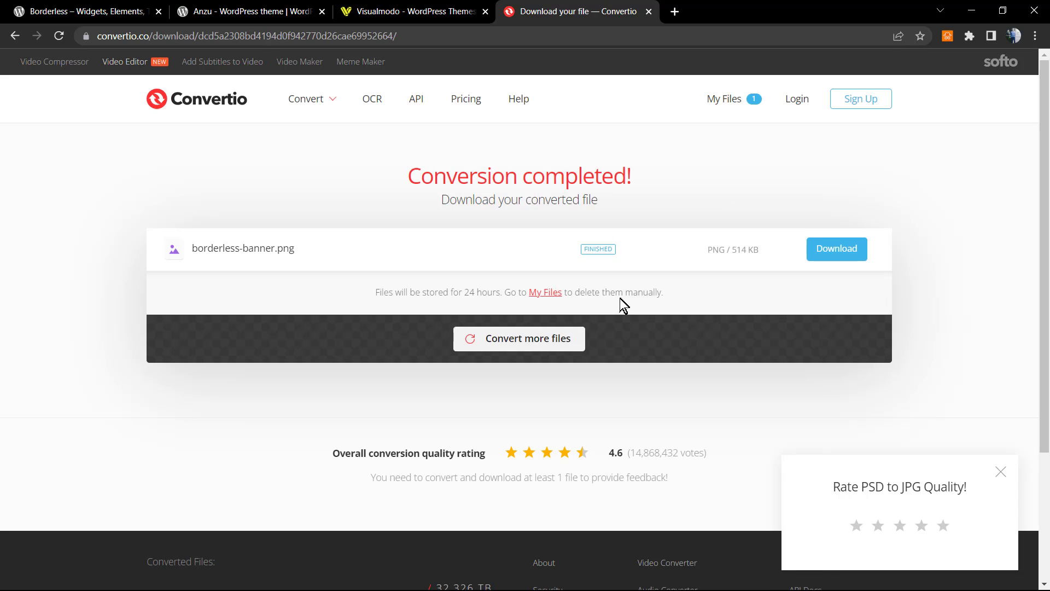
left_click(836, 248)
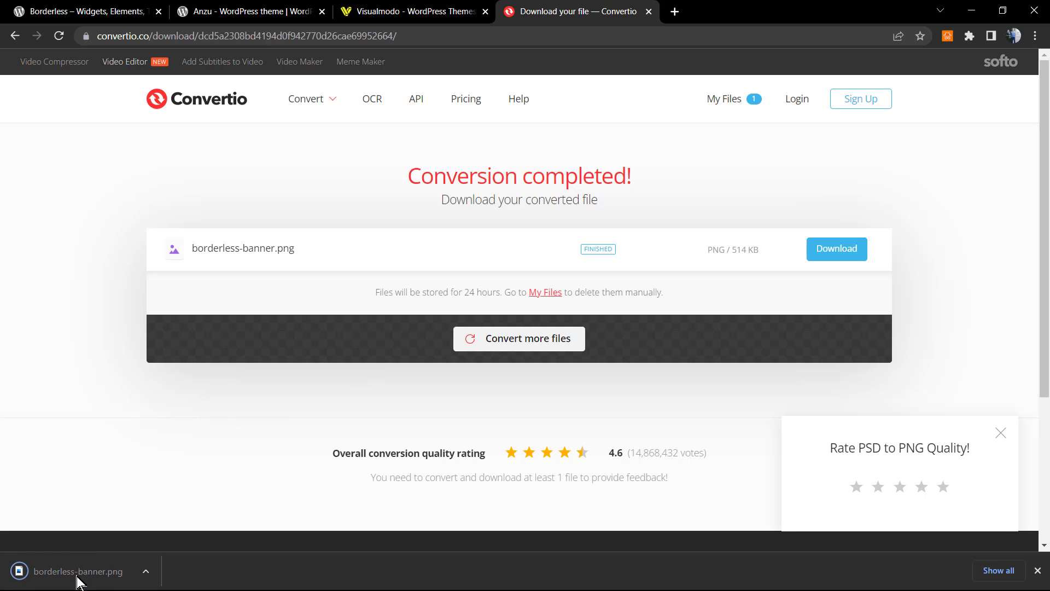
left_click(77, 572)
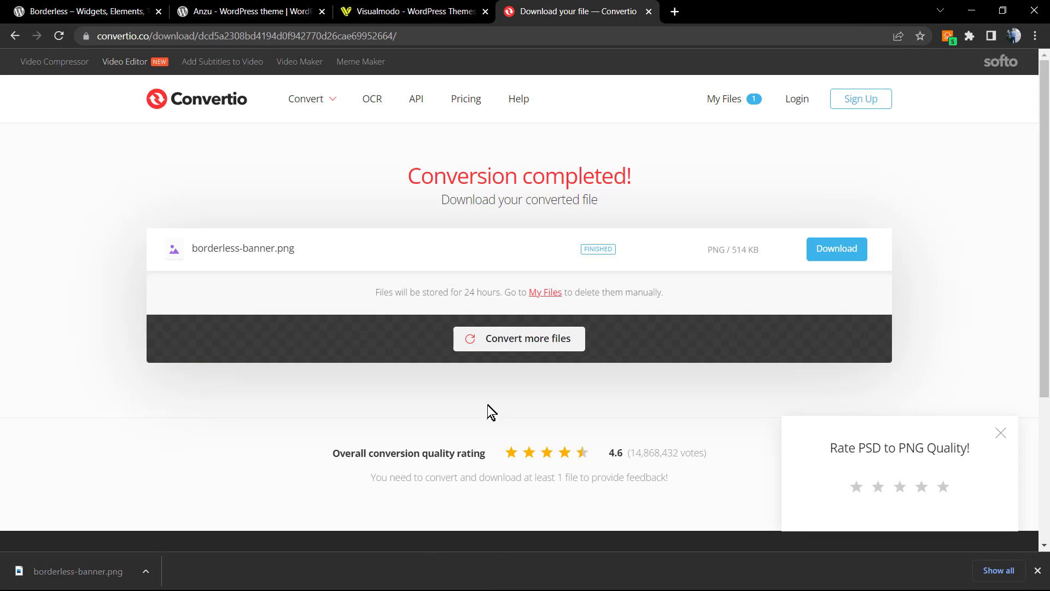
mouse_move(489, 409)
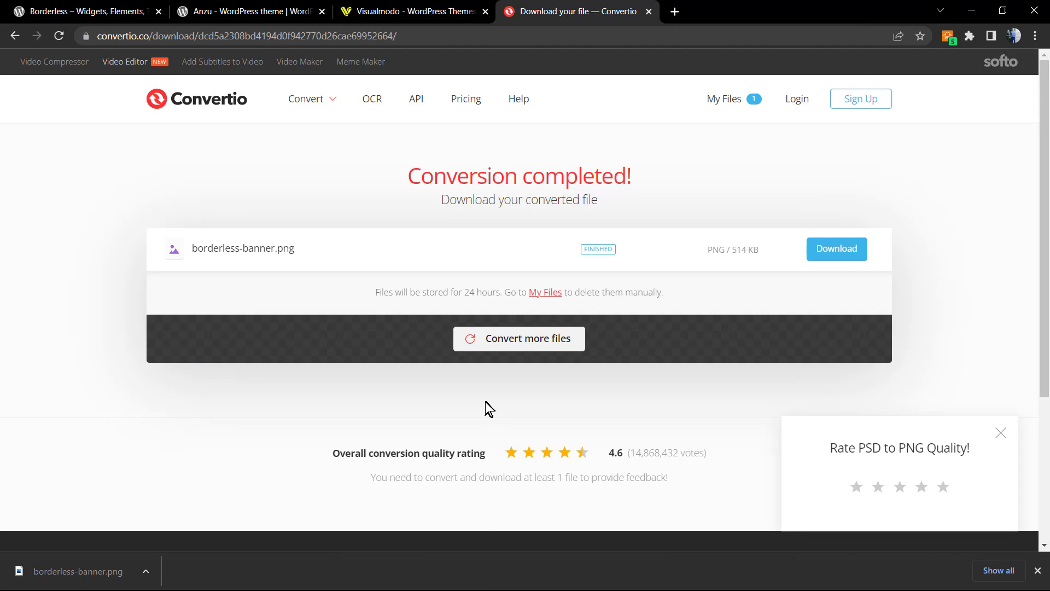
scroll("down", 3)
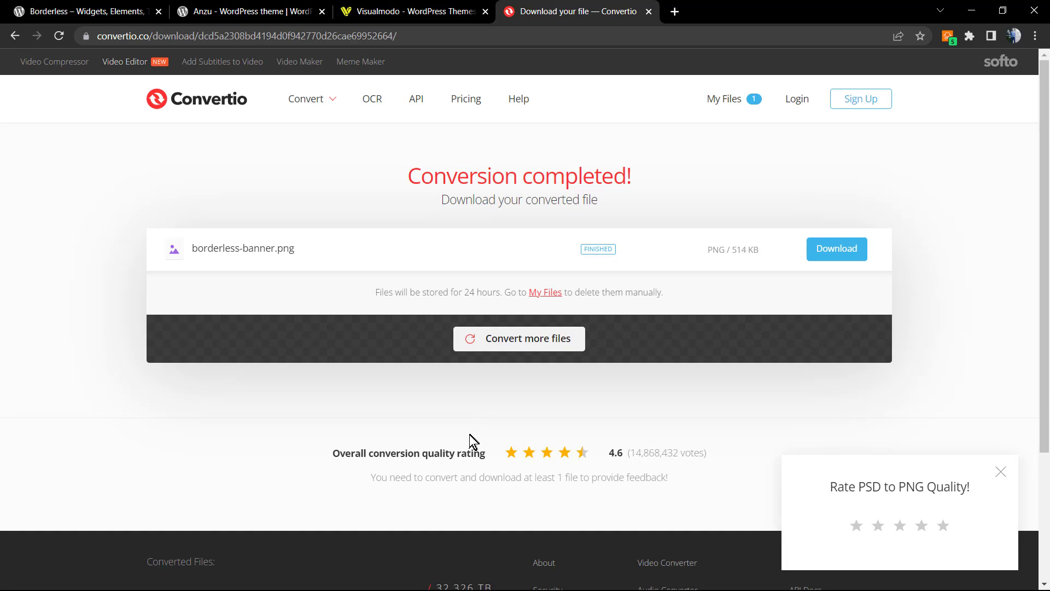
mouse_move(474, 355)
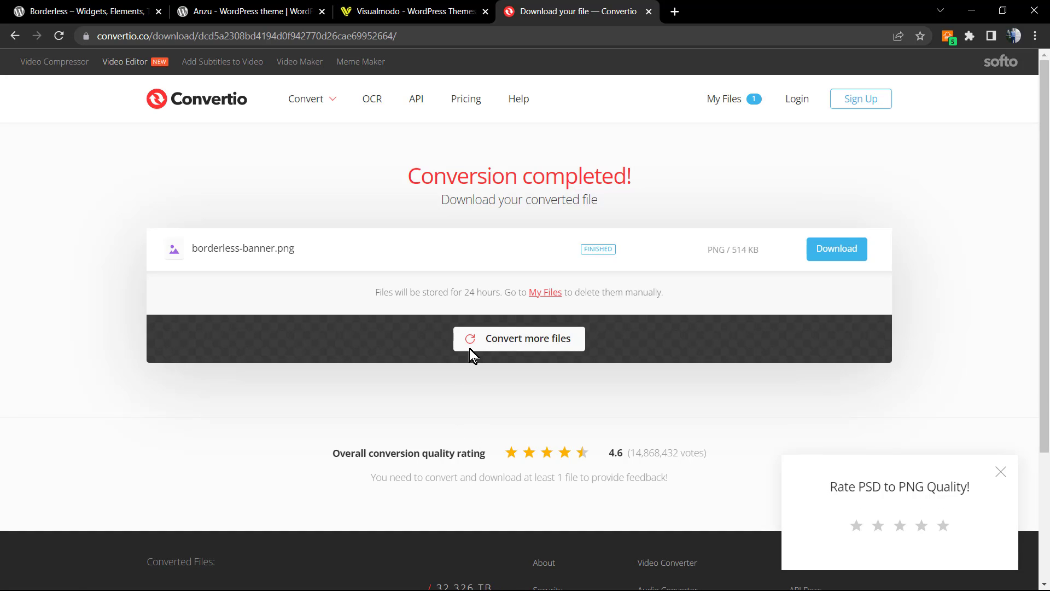
Step: Show the Anzu theme page by Visualmodo on WordPress.org
left_click(248, 11)
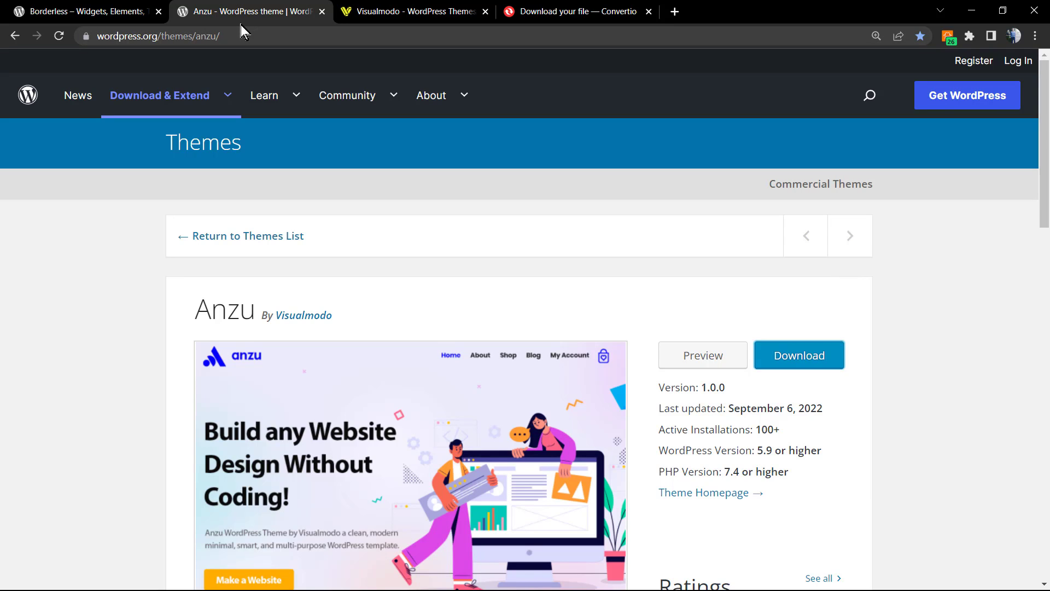
left_click(159, 95)
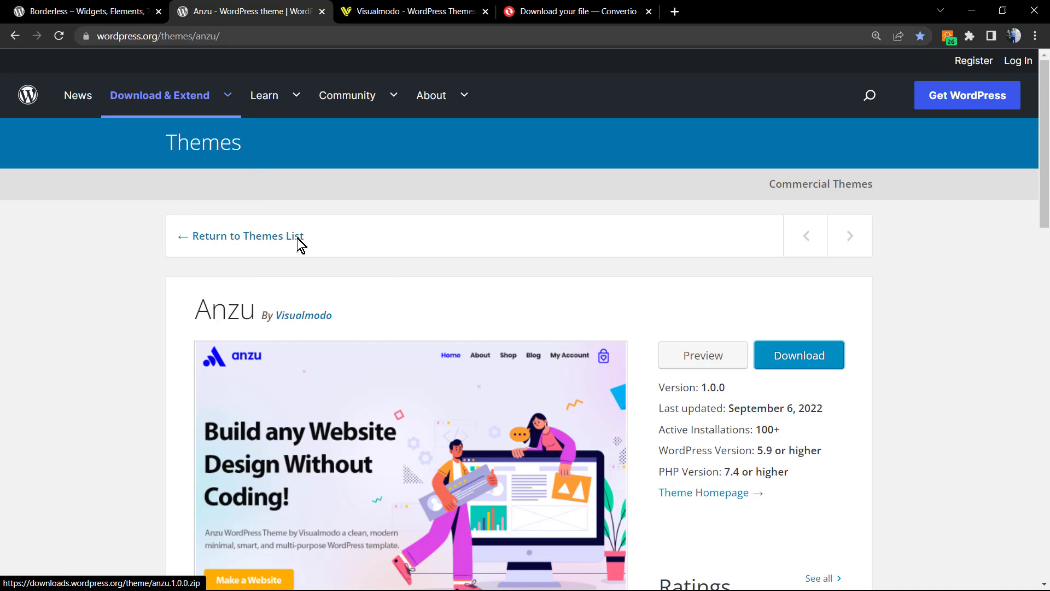
double_click(224, 309)
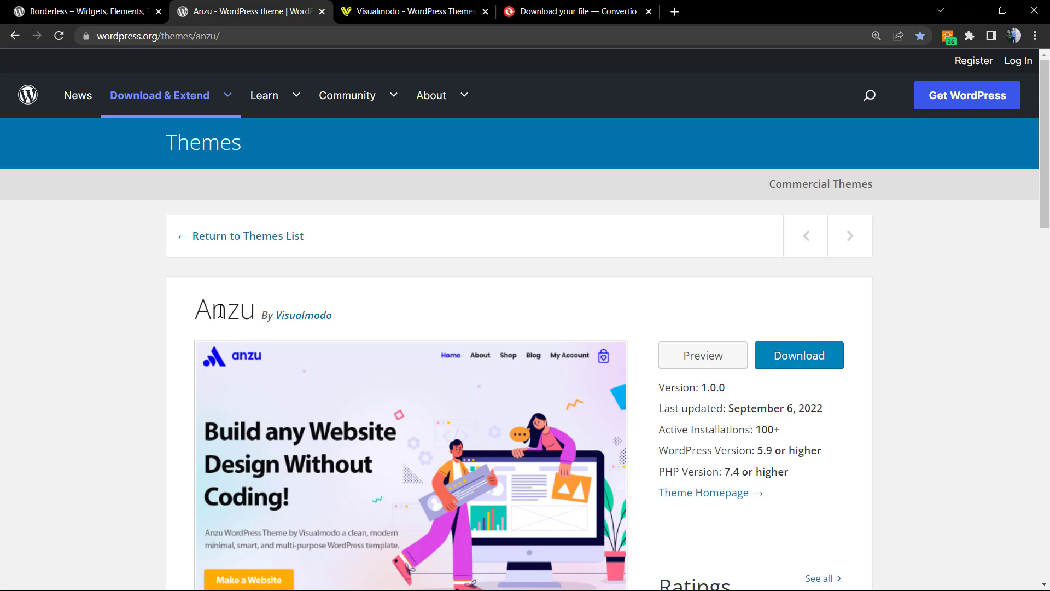
Step: Show the Borderless plugin page by Visualmodo on WordPress.org
left_click(81, 11)
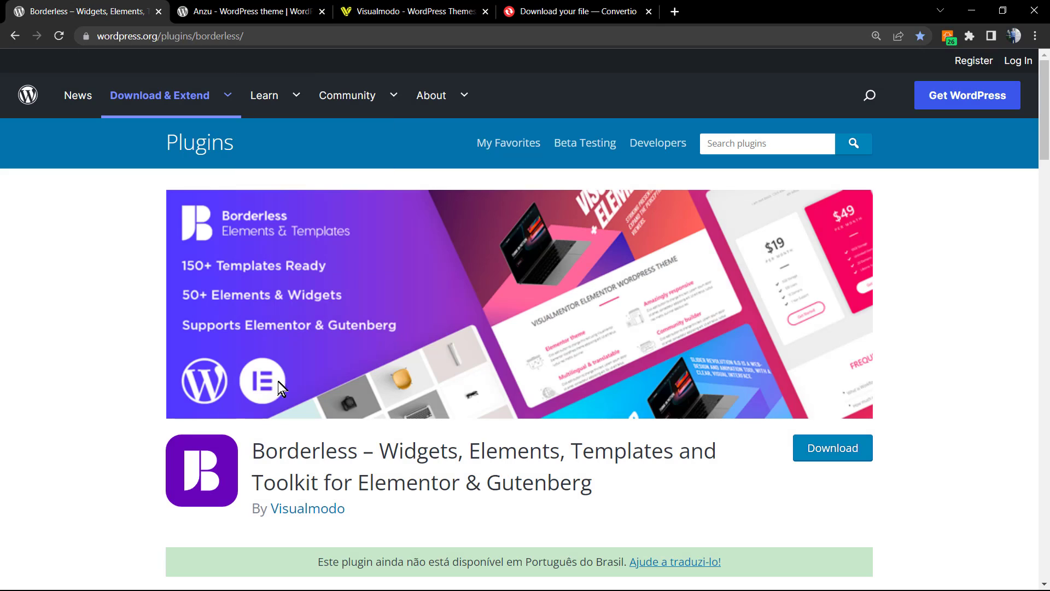
mouse_move(288, 456)
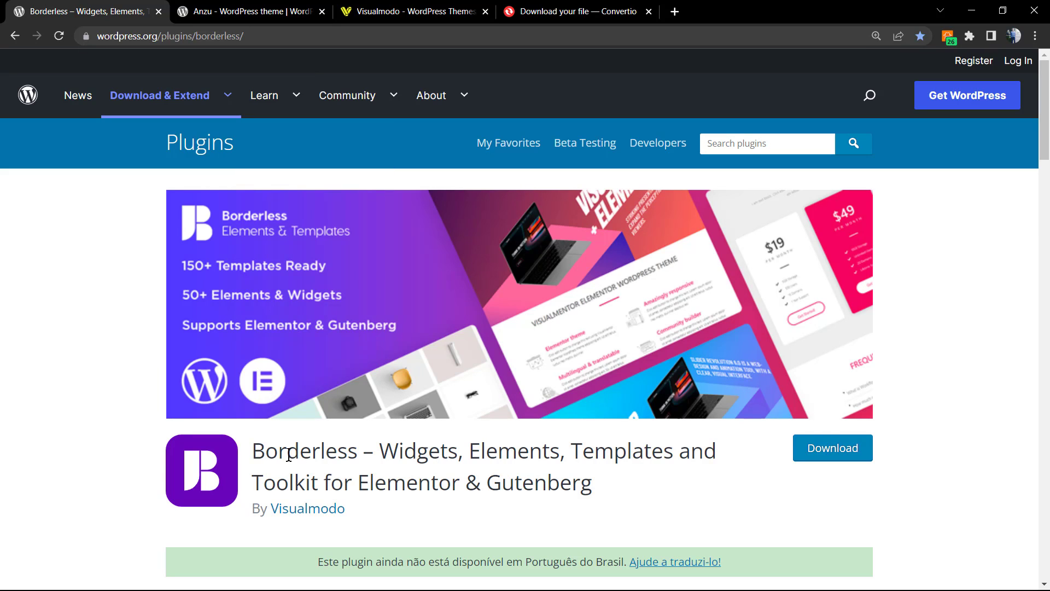
double_click(304, 450)
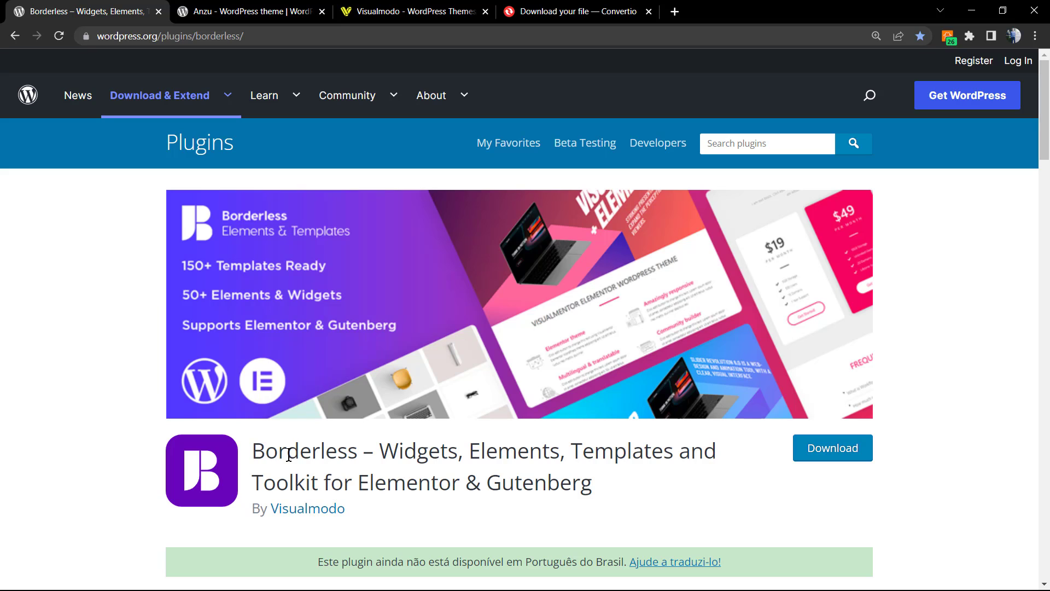
mouse_move(331, 473)
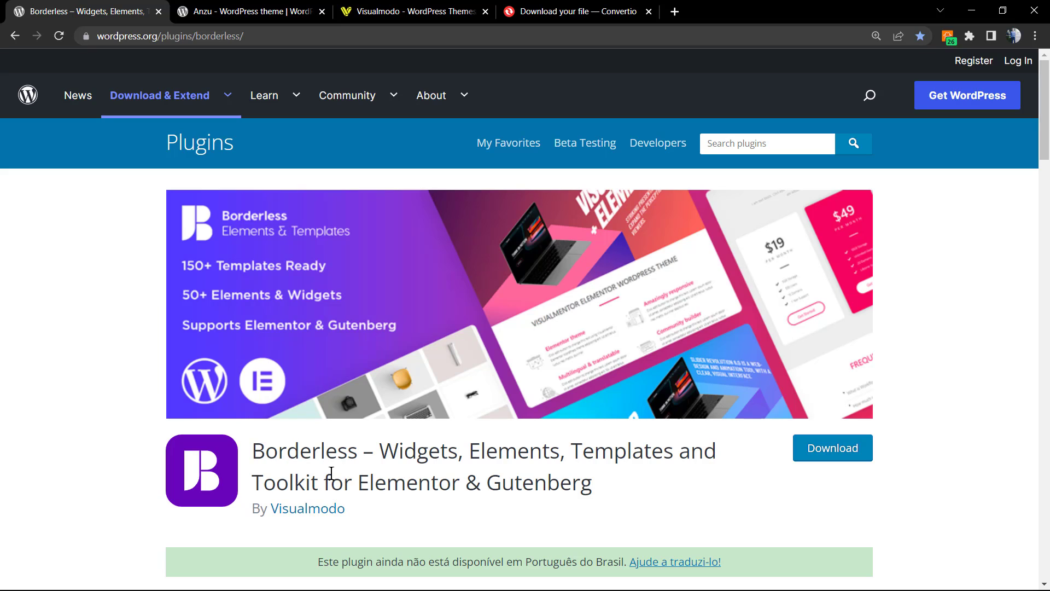
mouse_move(324, 442)
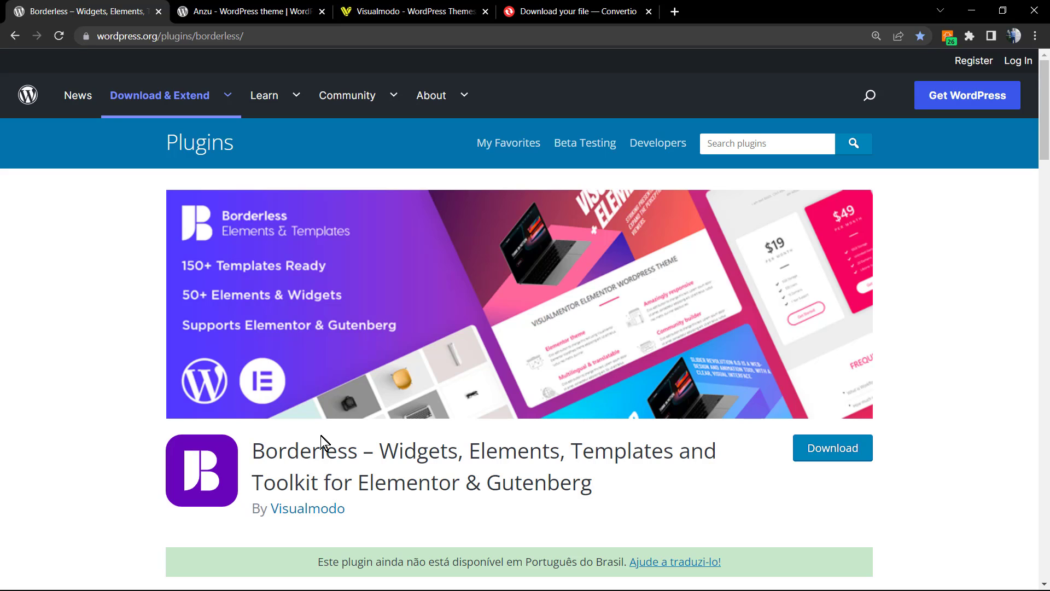
Step: Show Visualmodo's Anzu Starter Templates Library and browse templates like Architect, Ballet, Crossfit, Florist
left_click(408, 12)
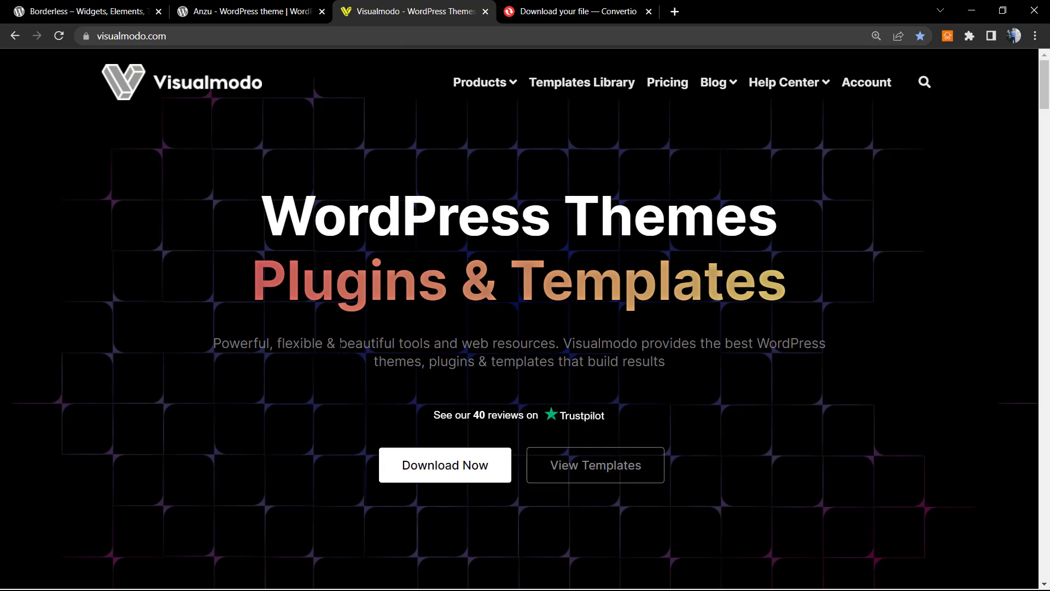
mouse_move(615, 93)
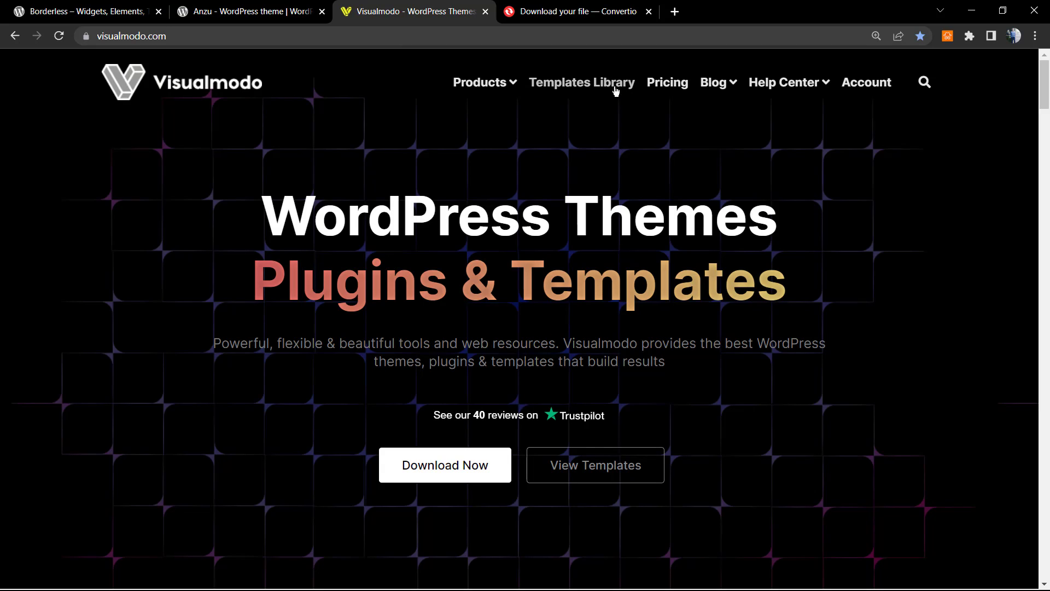
mouse_move(581, 82)
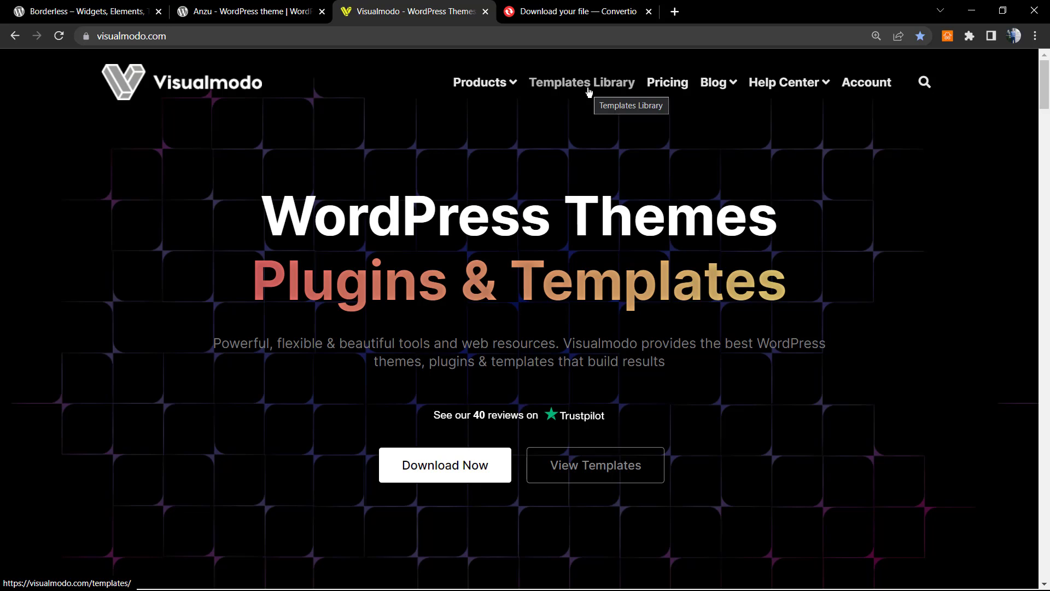
left_click(581, 82)
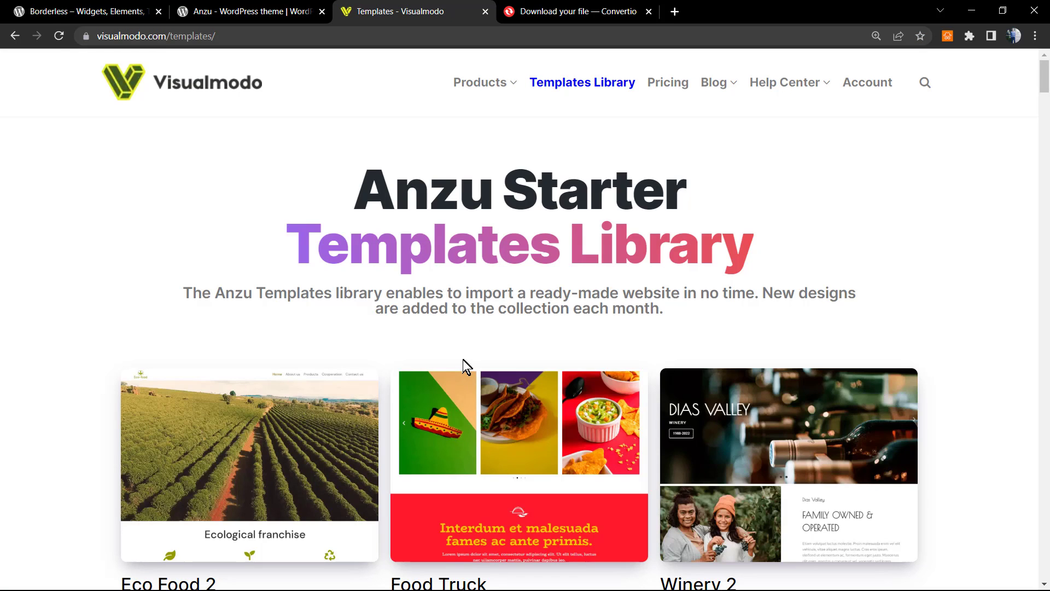
scroll("down", 3)
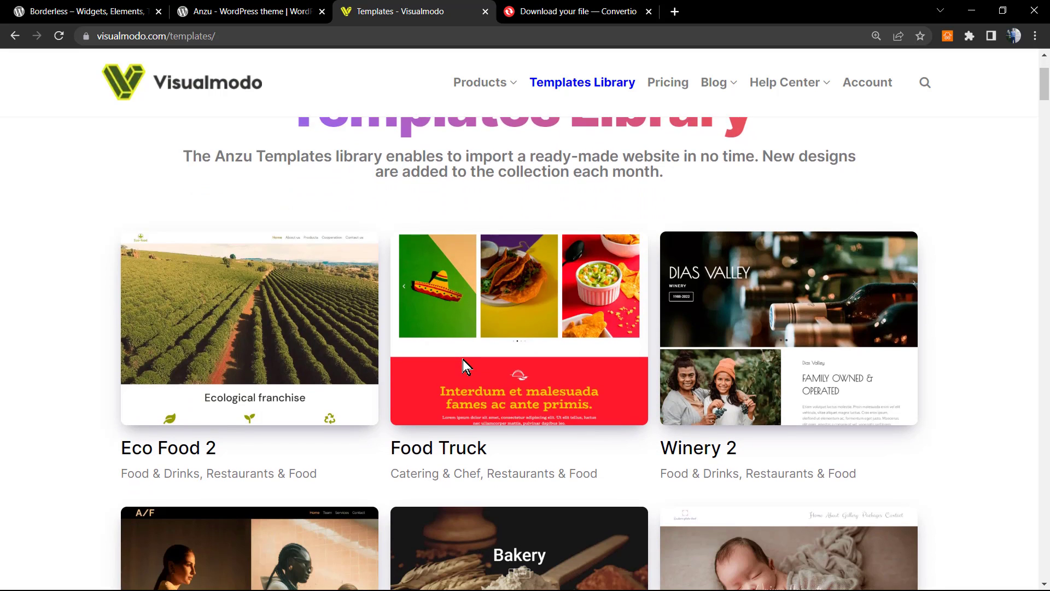
scroll("down", 3)
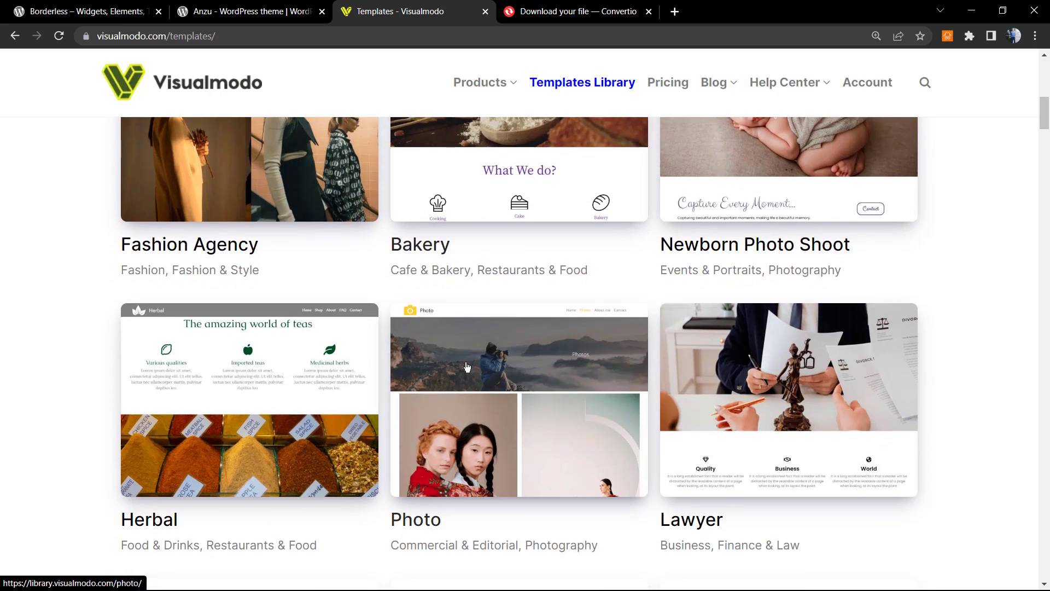
scroll("down", 3)
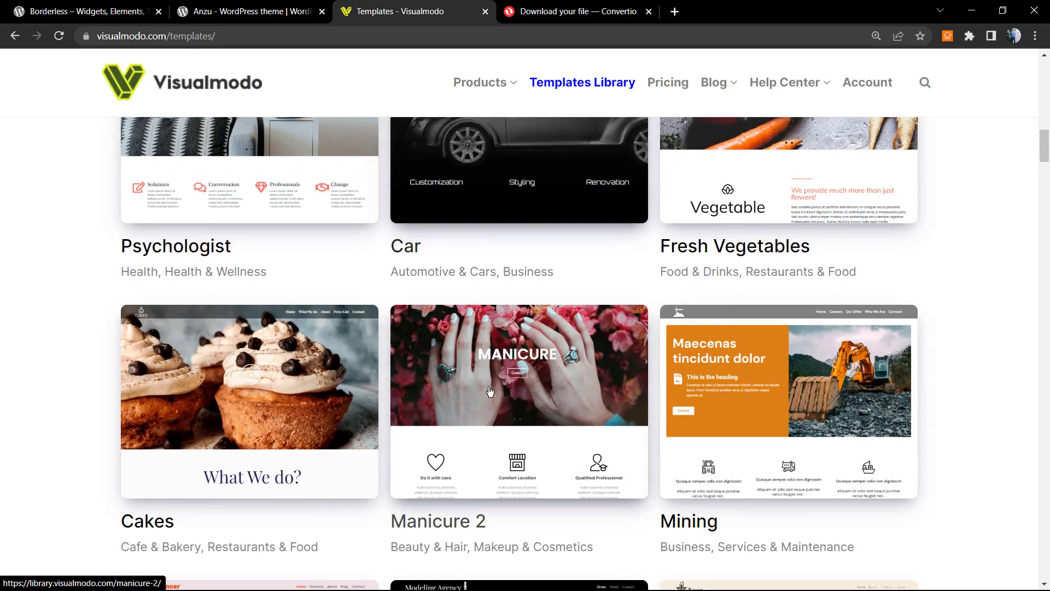
scroll("down", 3)
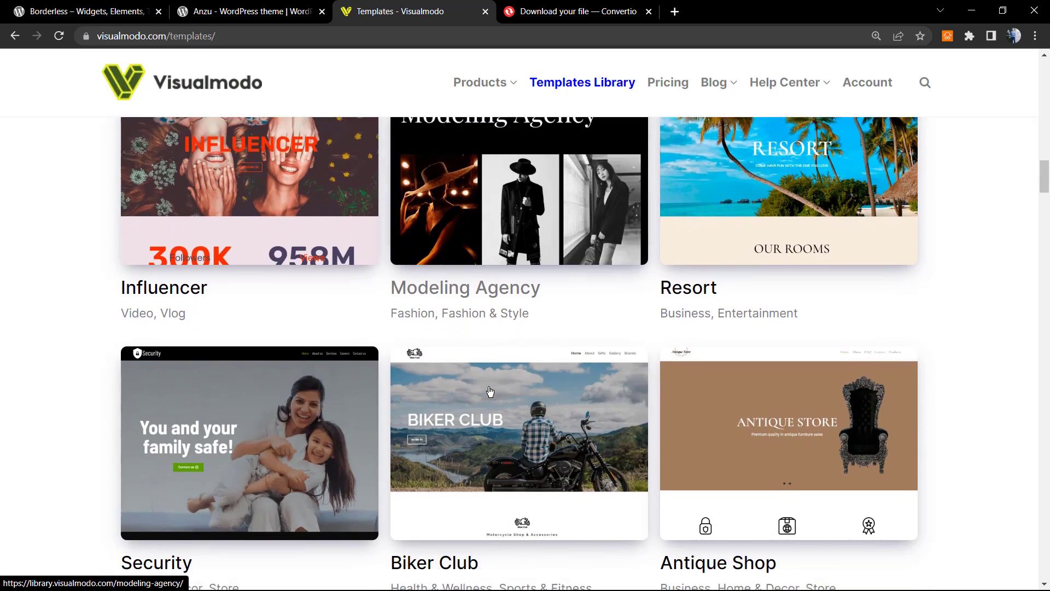
scroll("down", 3)
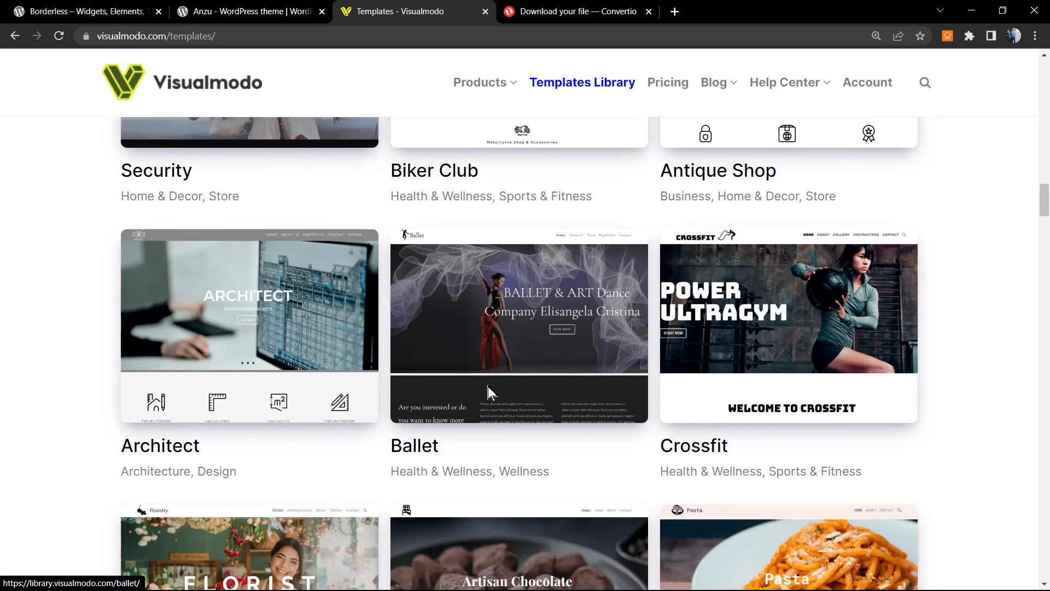
scroll("down", 3)
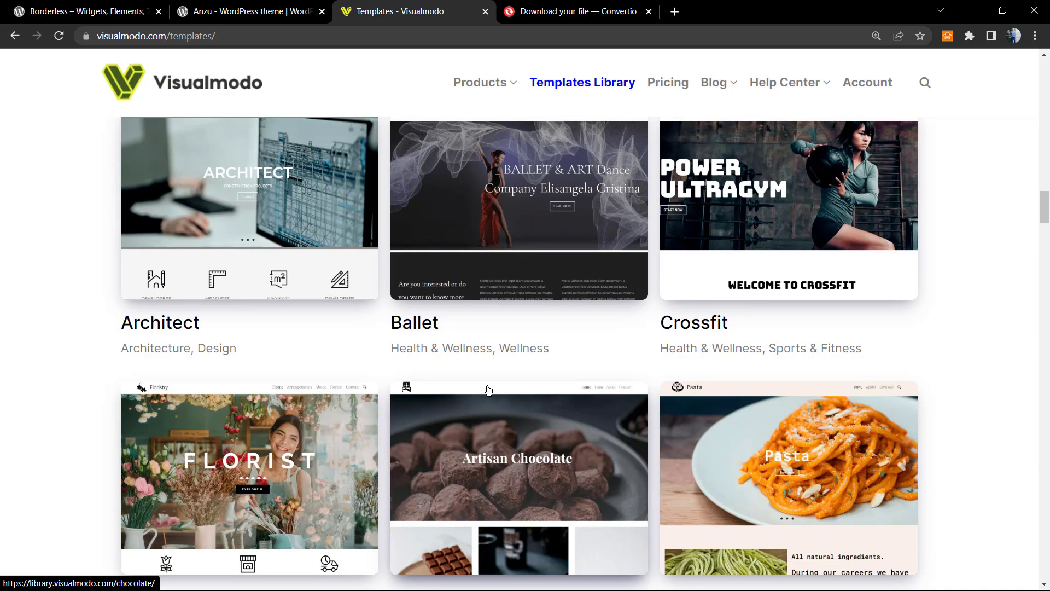
mouse_move(547, 404)
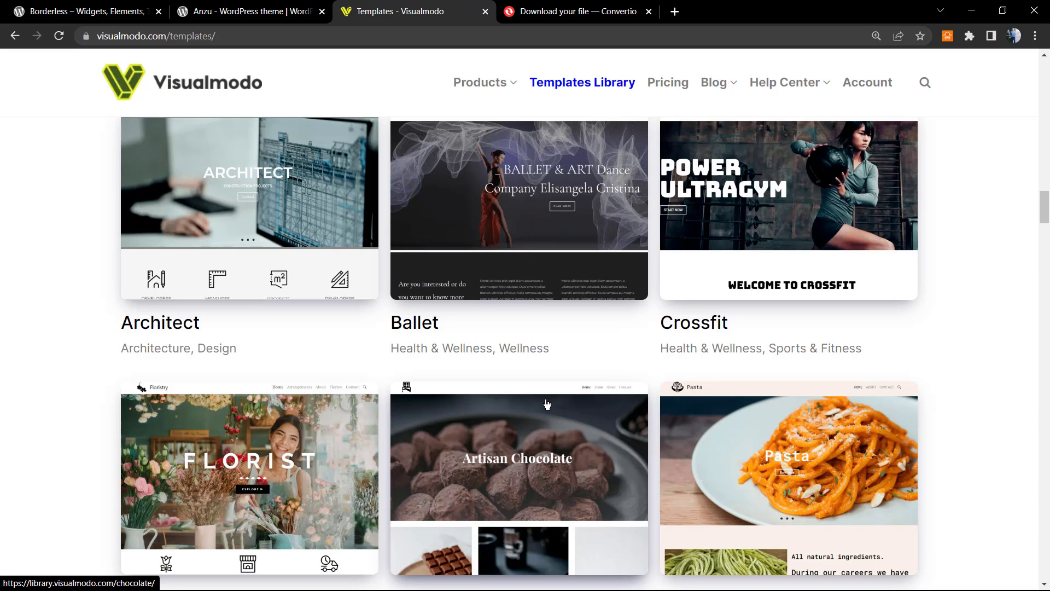